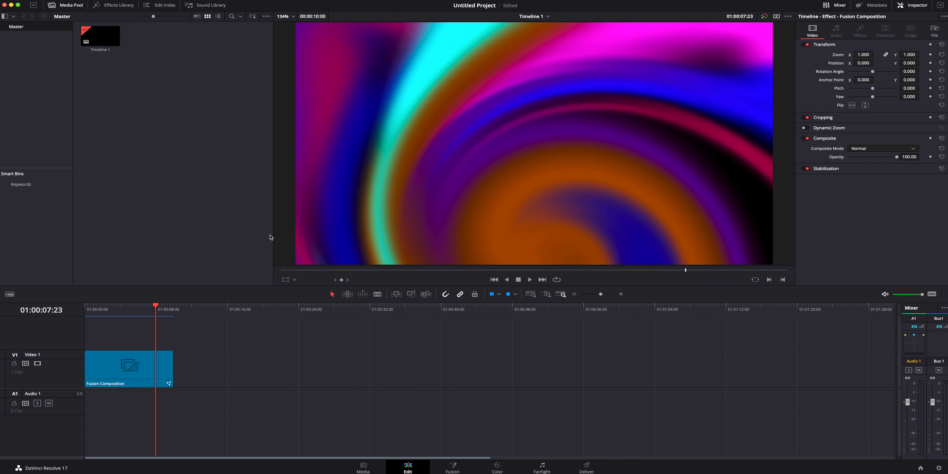
mouse_move(191, 297)
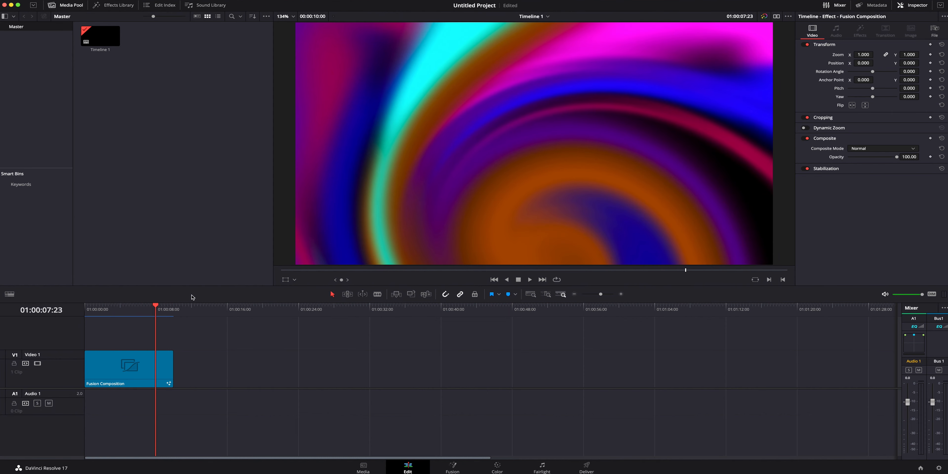
mouse_move(184, 308)
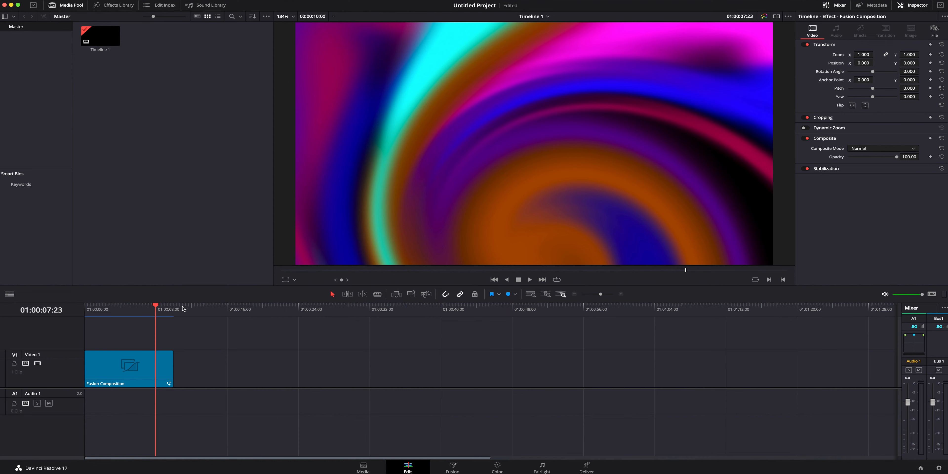
mouse_move(184, 285)
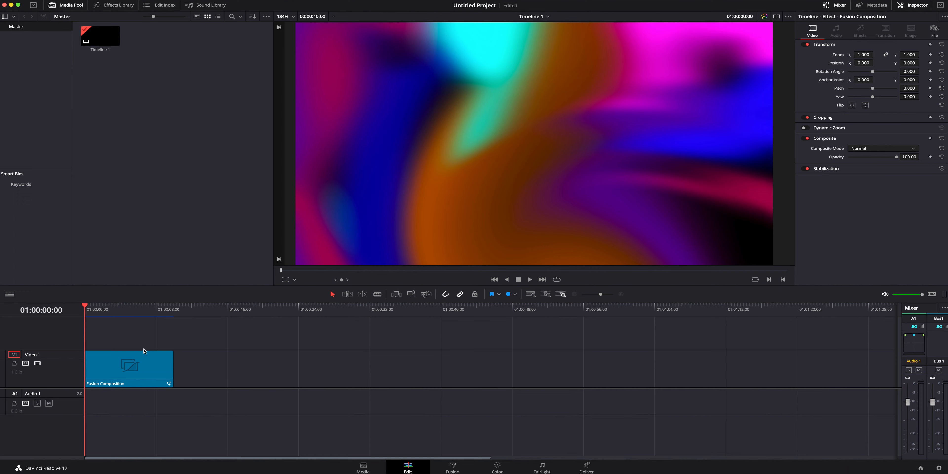
mouse_move(86, 4)
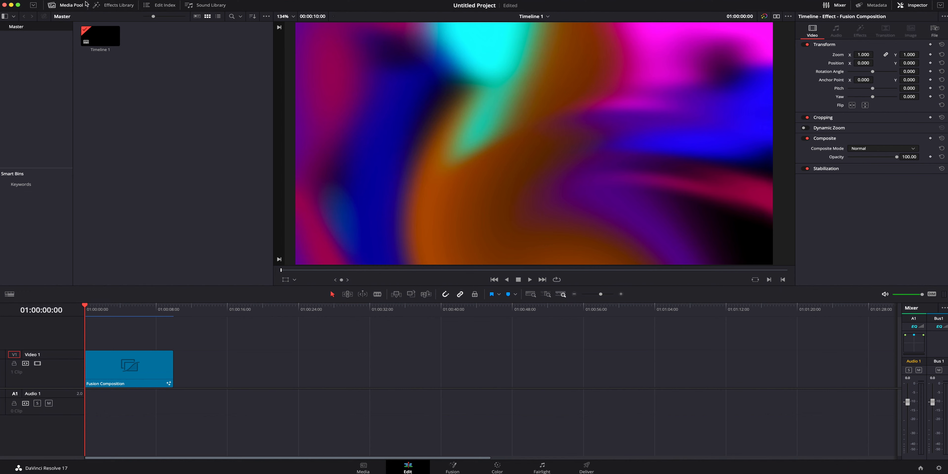
- Show the Effects list in the Effects Library to reach the Fusion Composition generator
left_click(119, 5)
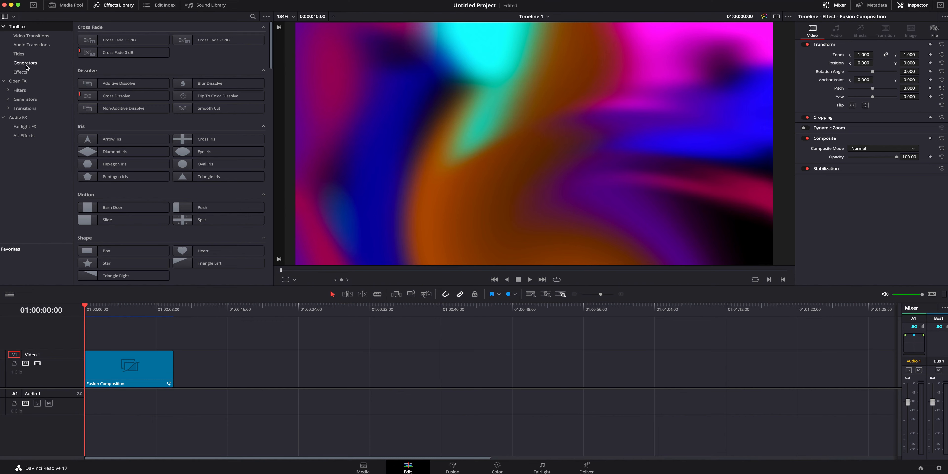
left_click(21, 72)
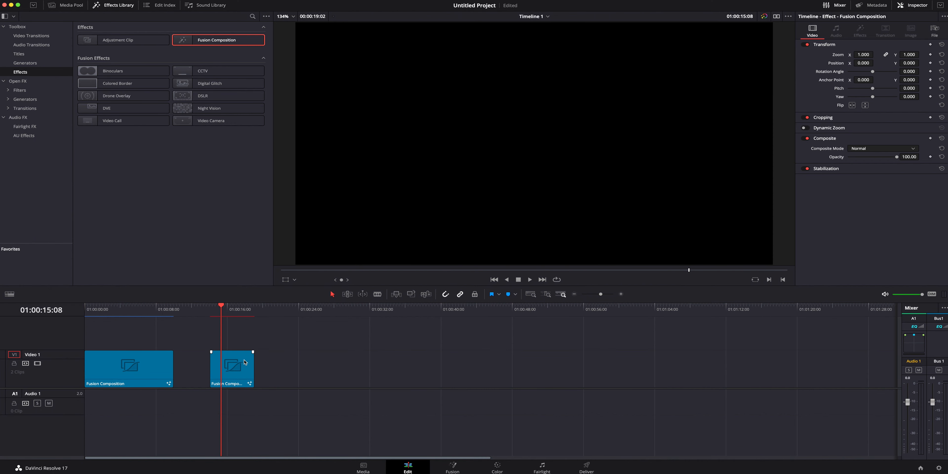
mouse_move(246, 365)
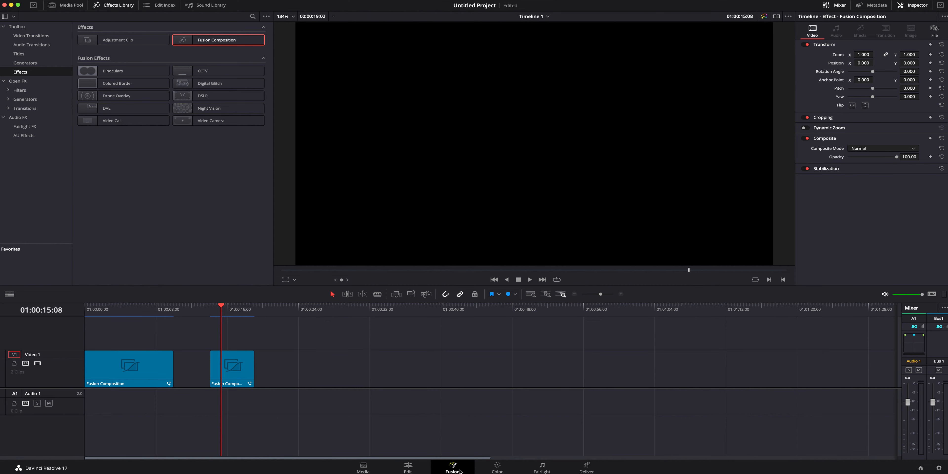
- In the Fusion page add Background1, move it left and show it in the left viewer
left_click(452, 466)
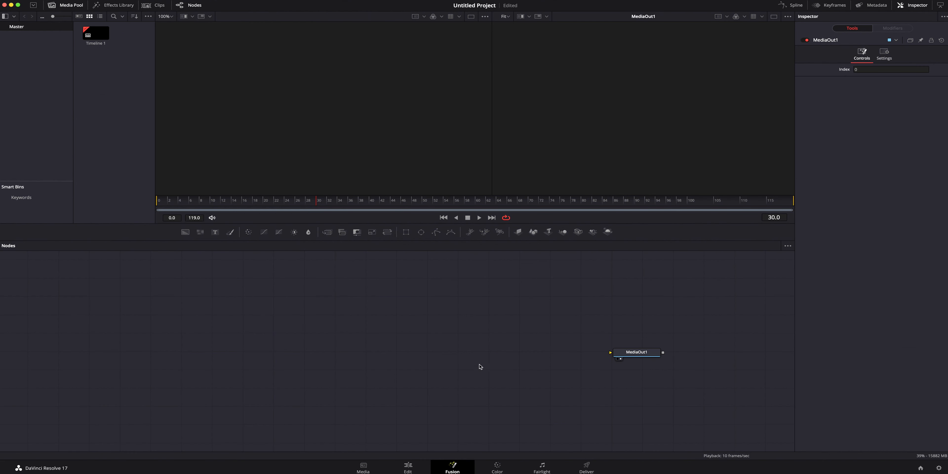
mouse_move(320, 343)
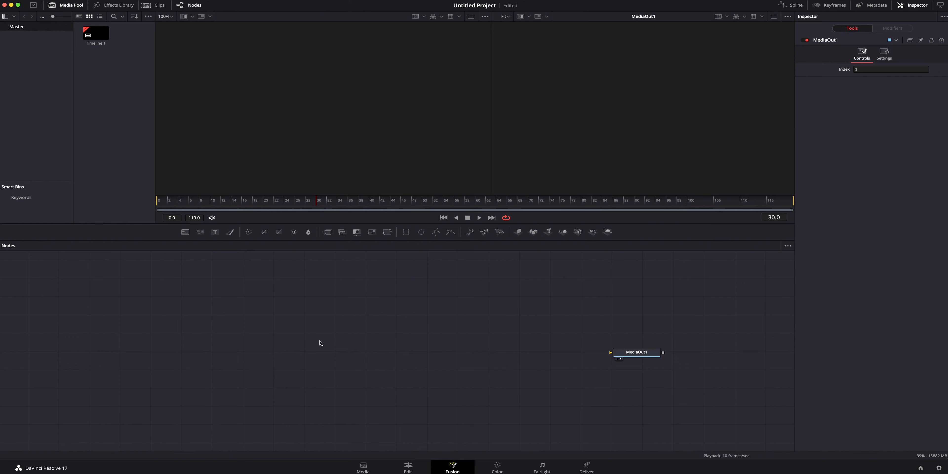
mouse_move(186, 232)
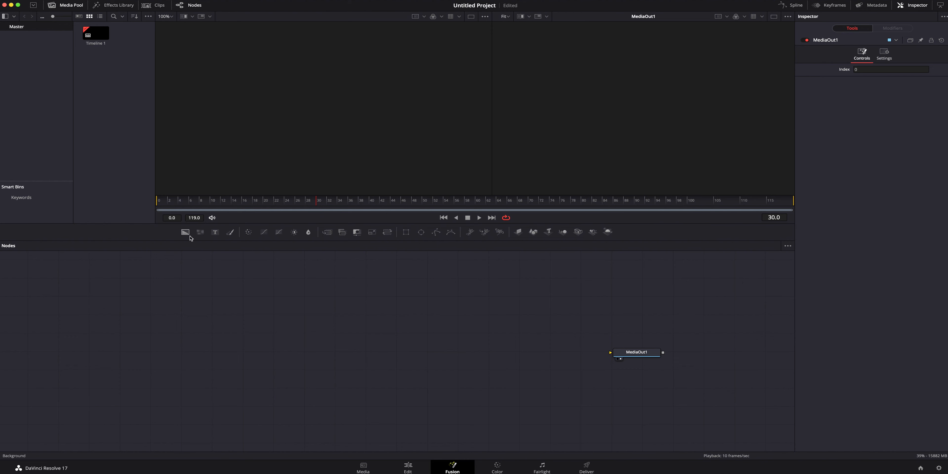
mouse_move(185, 232)
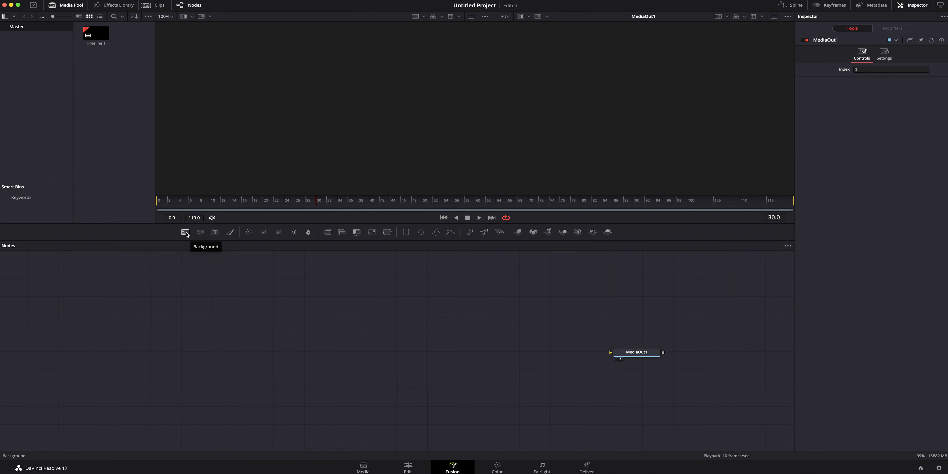
left_click(185, 232)
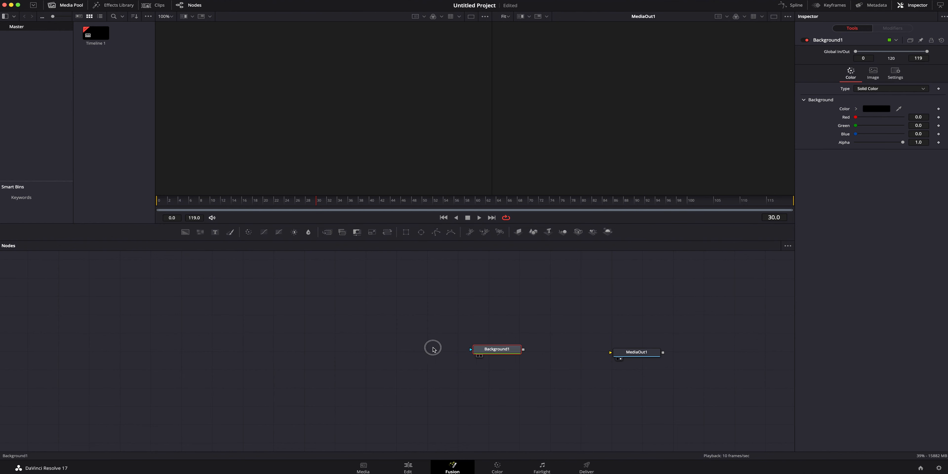
left_click_drag(497, 349, 234, 356)
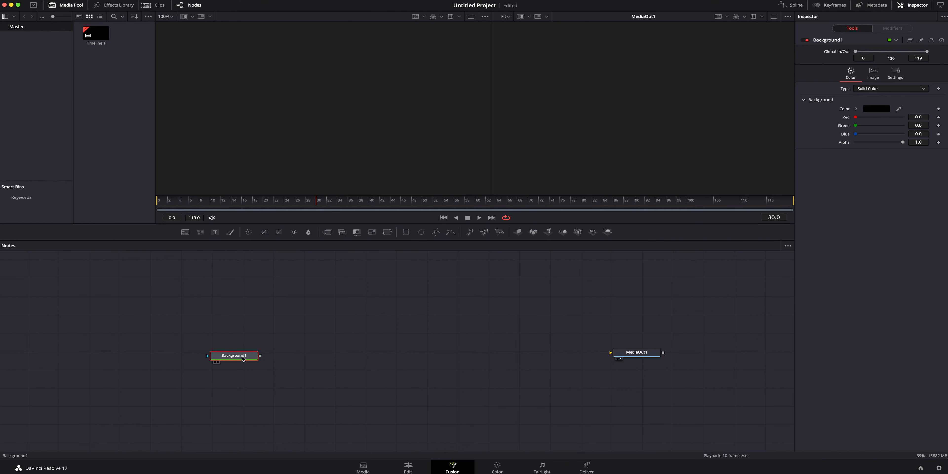
mouse_move(231, 358)
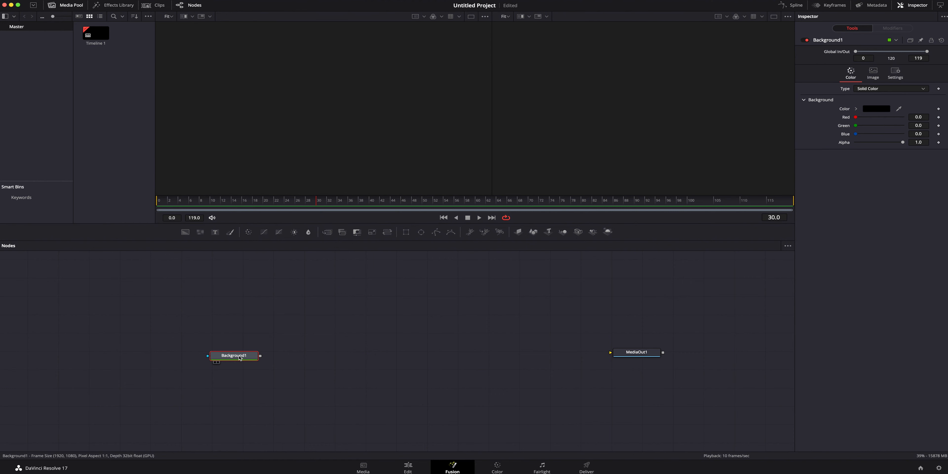
left_click(234, 355)
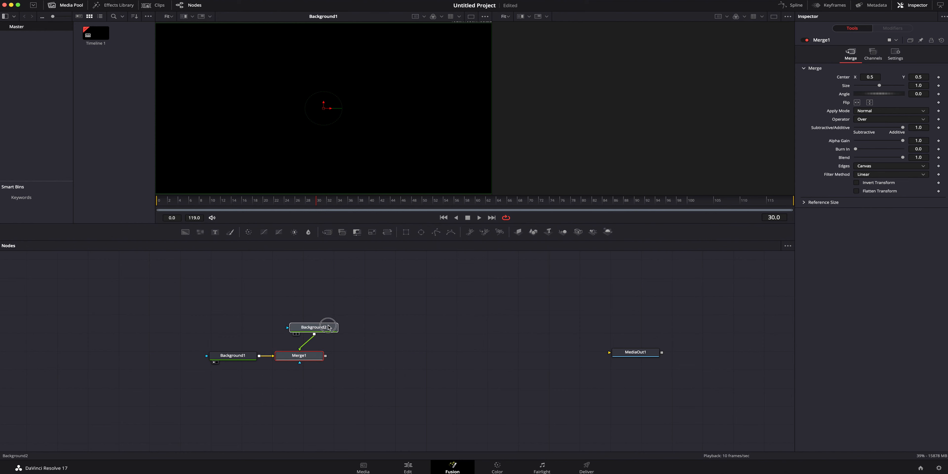
- Give Background2 a solid blue colour via the colour picker
left_click(313, 327)
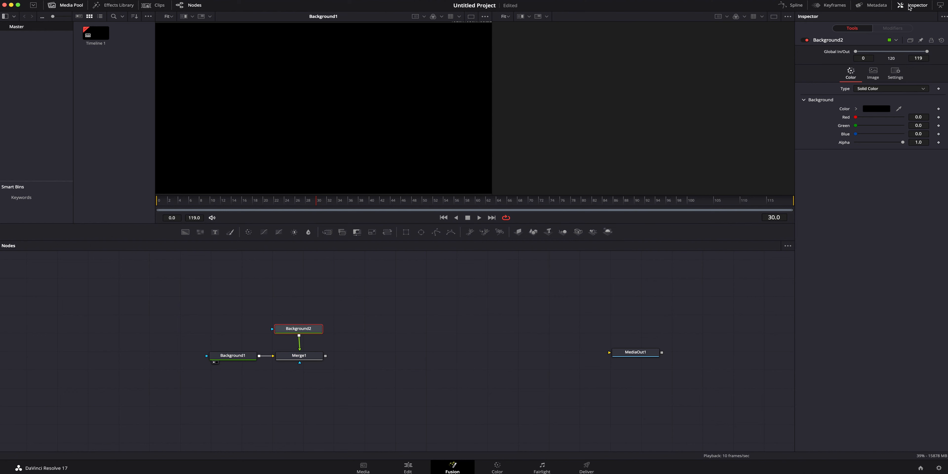
mouse_move(832, 111)
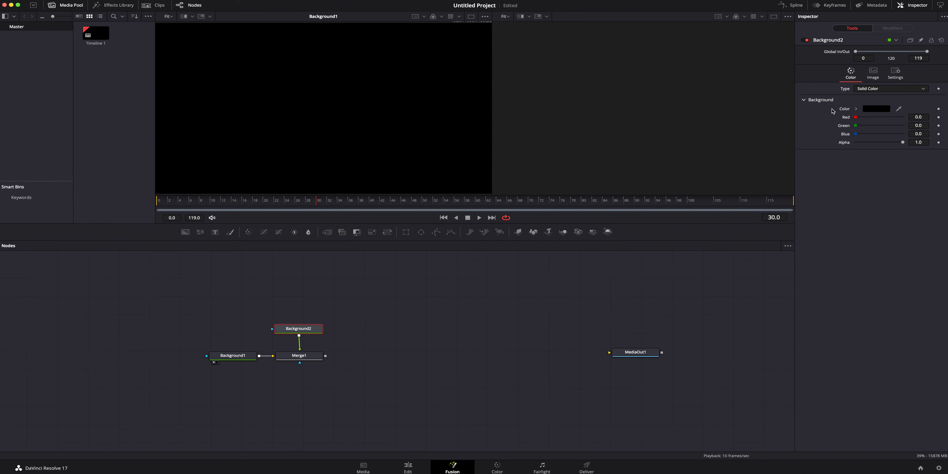
left_click(874, 109)
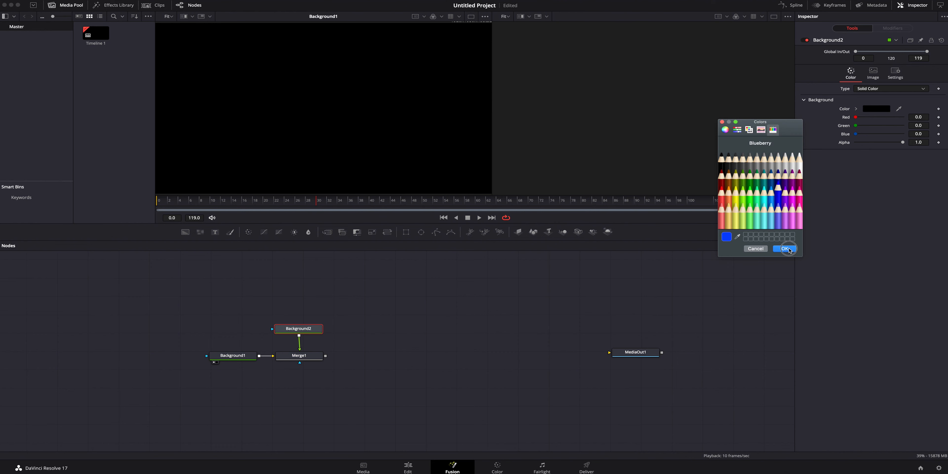
left_click(785, 249)
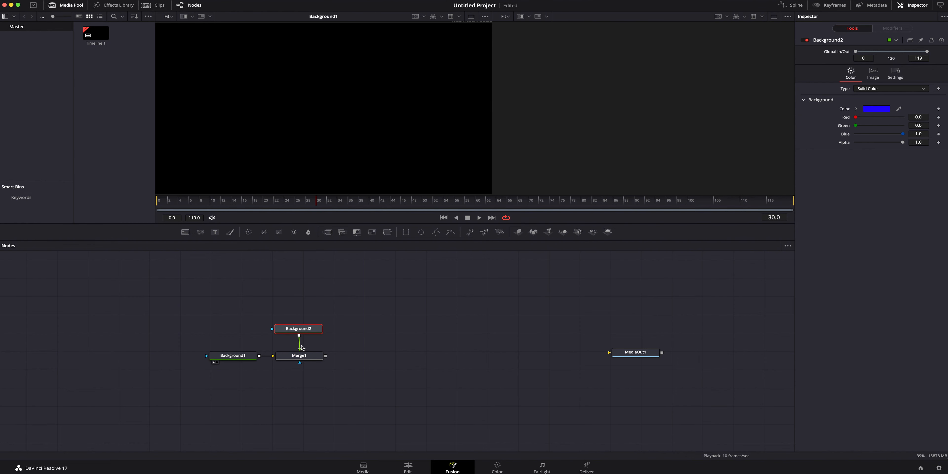
- Show Merge1's blue result in the right viewer and reselect Background2
left_click(299, 356)
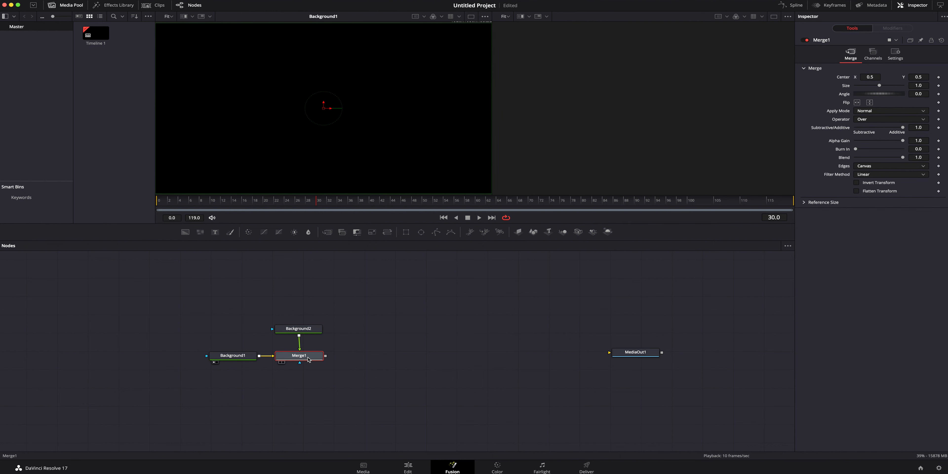
left_click(299, 355)
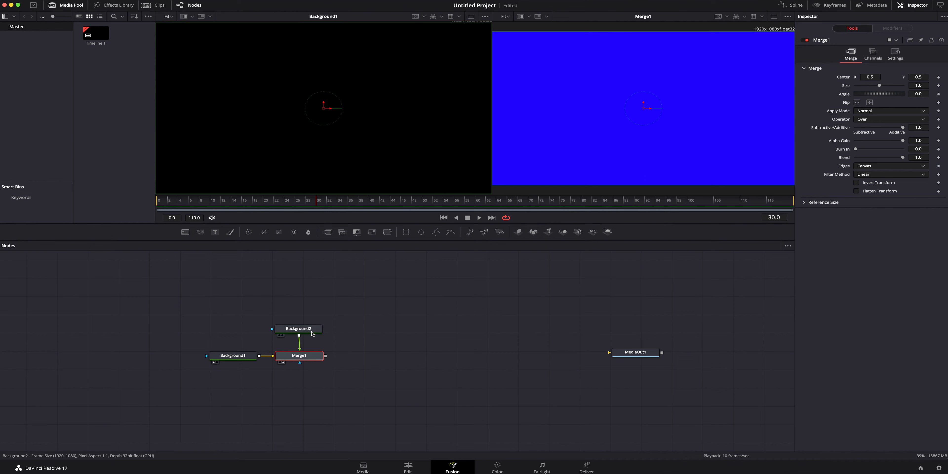
left_click(299, 328)
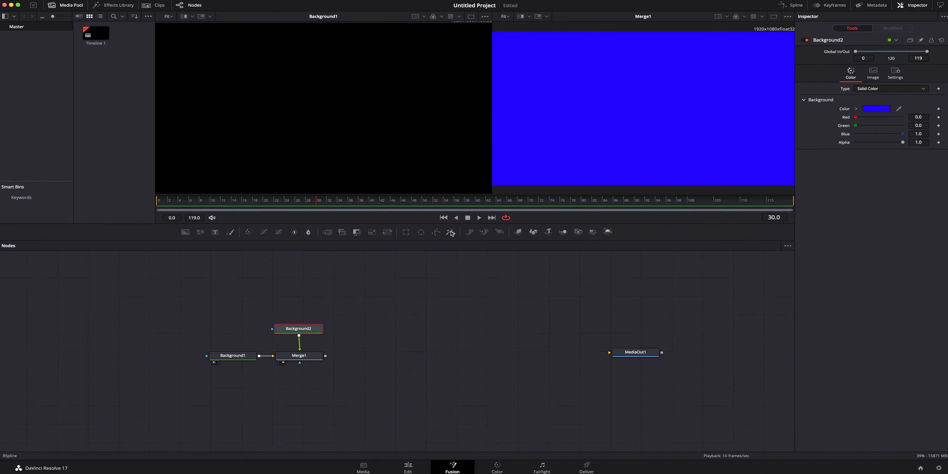
mouse_move(450, 232)
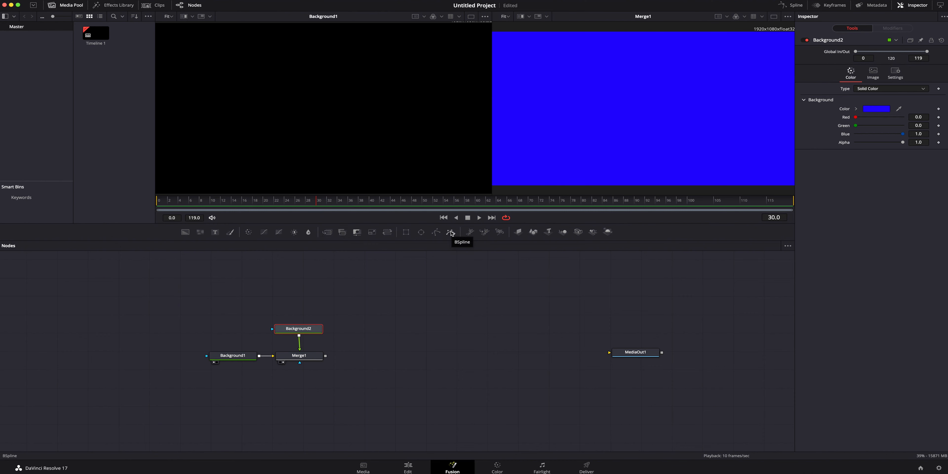
- Add a BSpline1 mask to Background2 and view it alone in the left viewer
left_click(450, 232)
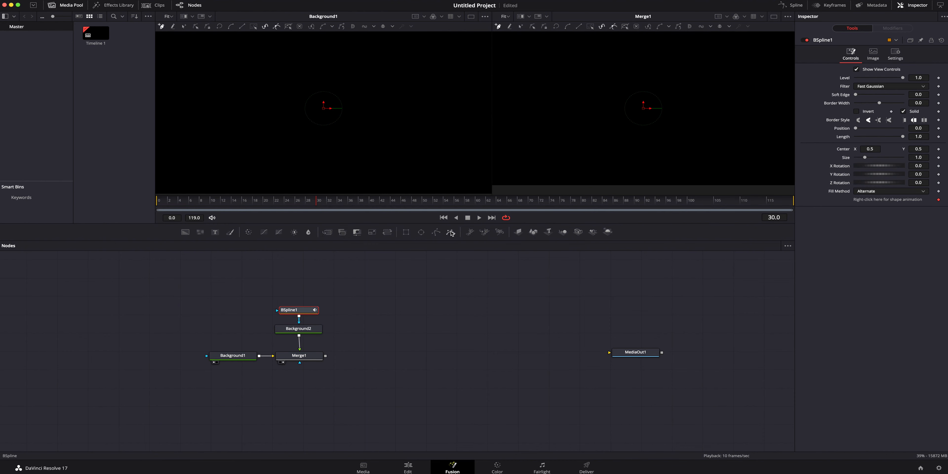
left_click(297, 309)
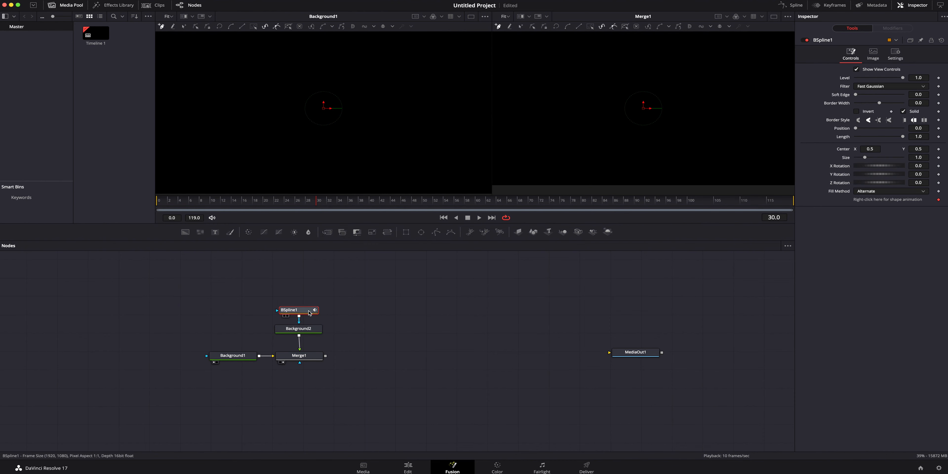
mouse_move(305, 312)
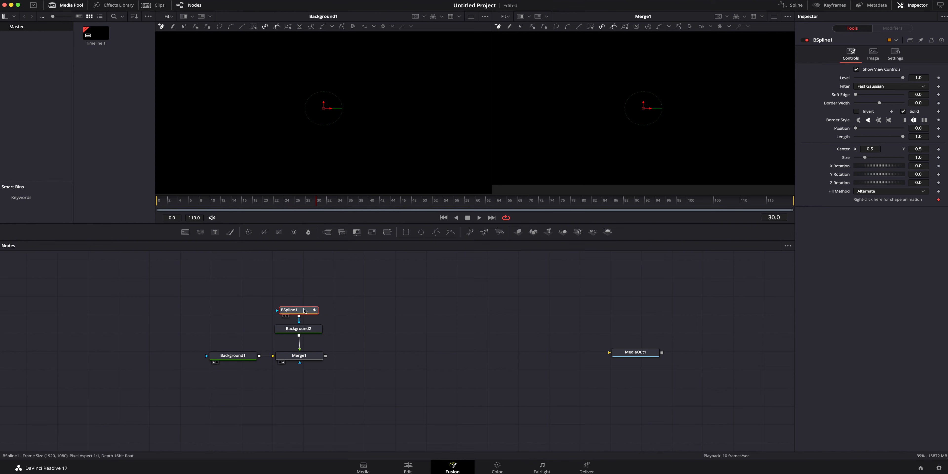
mouse_move(566, 148)
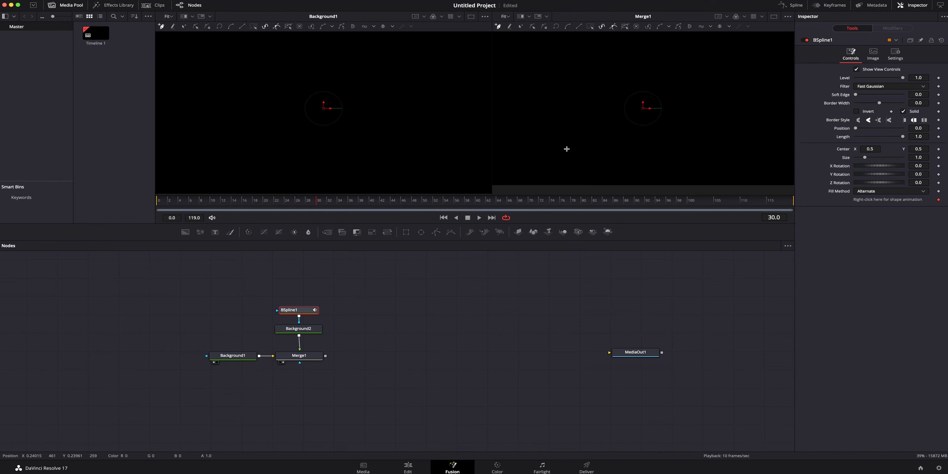
left_click(298, 310)
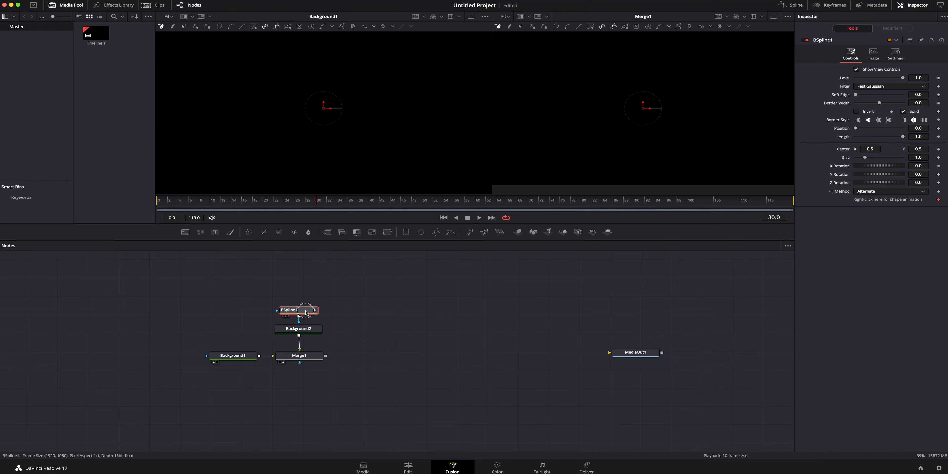
left_click(297, 309)
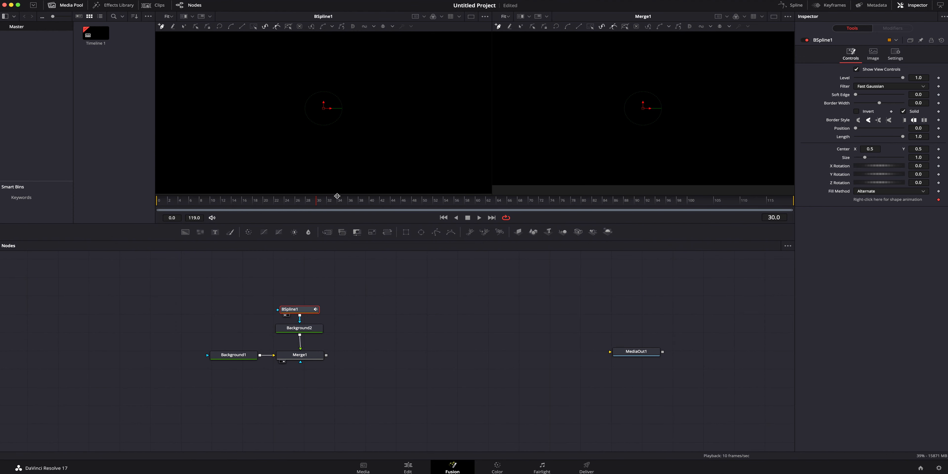
mouse_move(182, 47)
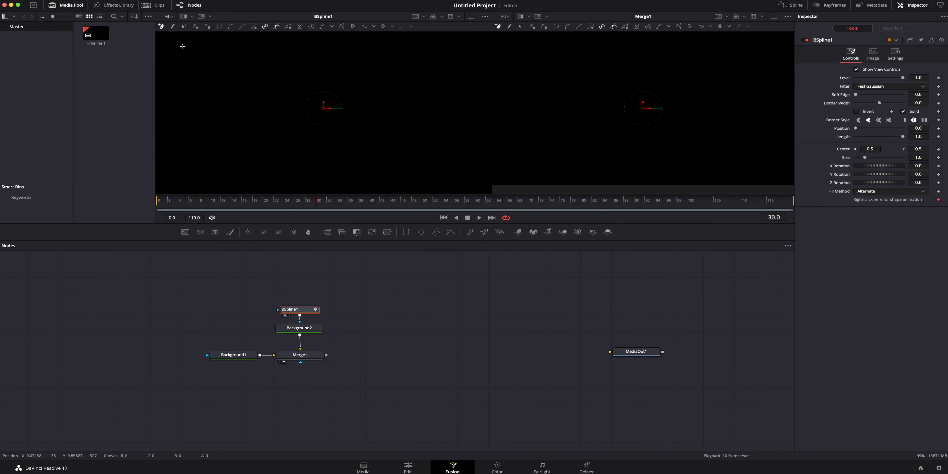
- Zoom the viewer to 50% and place the spline's first point
left_click(168, 16)
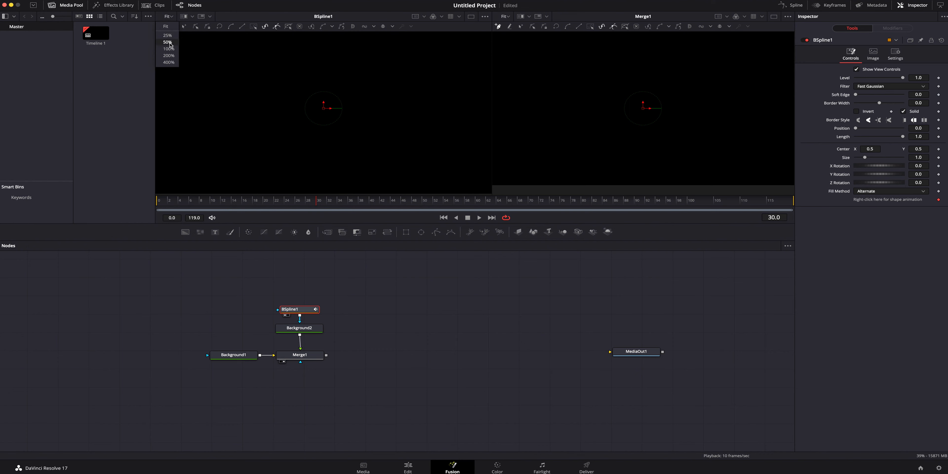
left_click(167, 41)
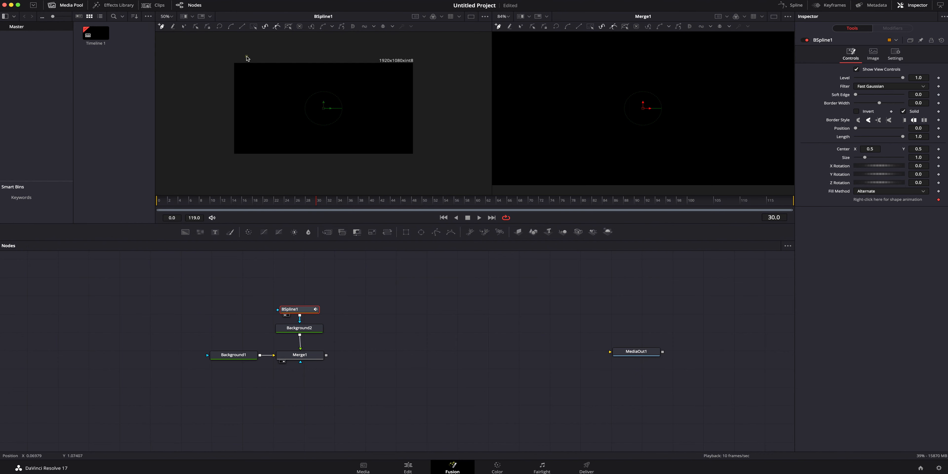
left_click(236, 99)
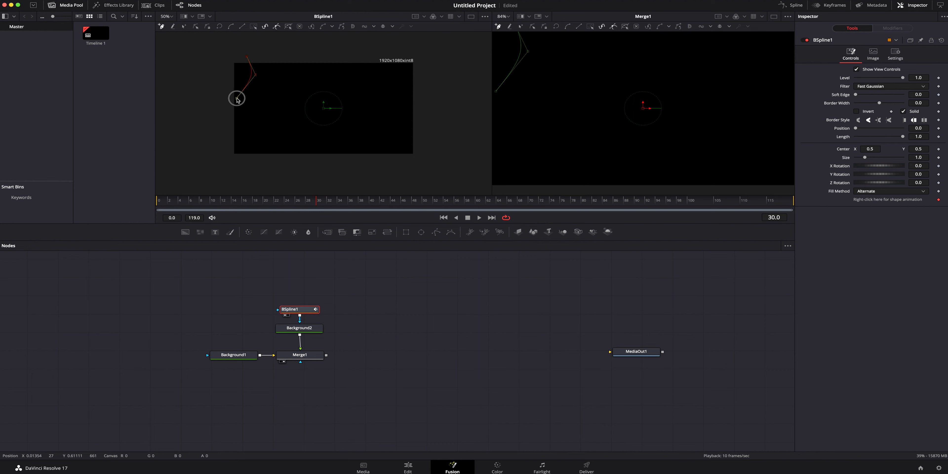
- Draw the closed wavy vertical spline forming the blue ribbon on the left
left_click_drag(237, 99, 249, 151)
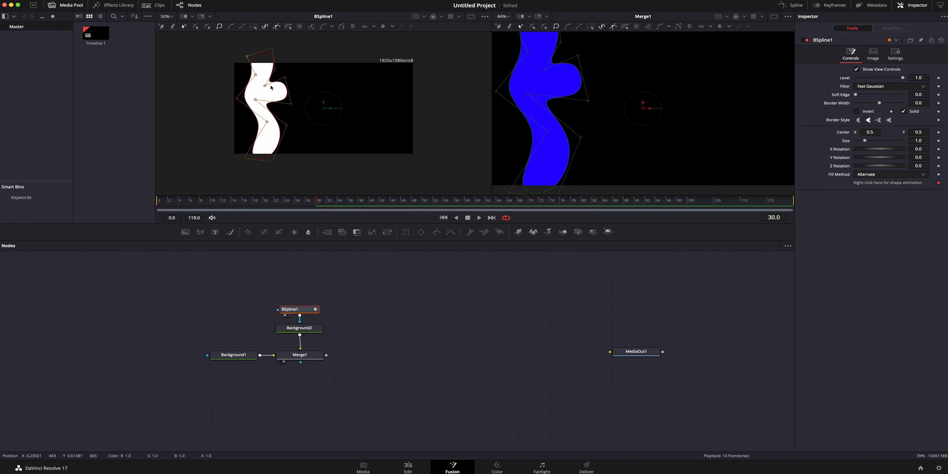
mouse_move(262, 100)
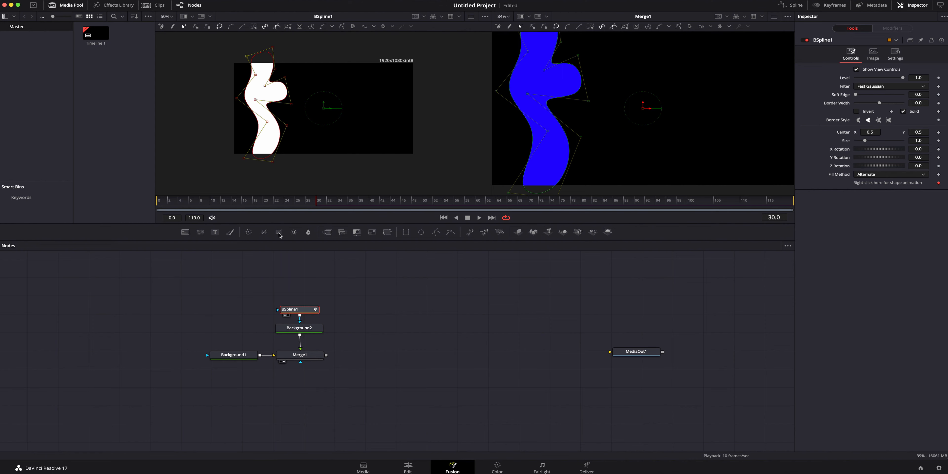
mouse_move(277, 99)
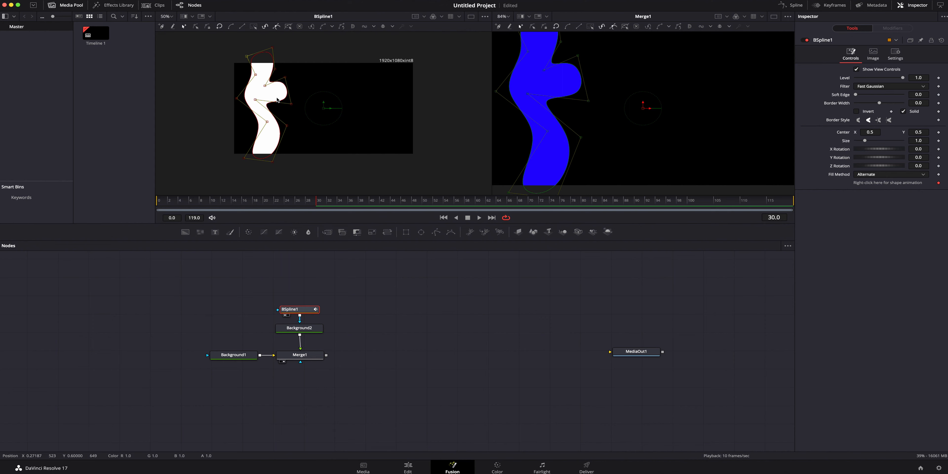
mouse_move(376, 161)
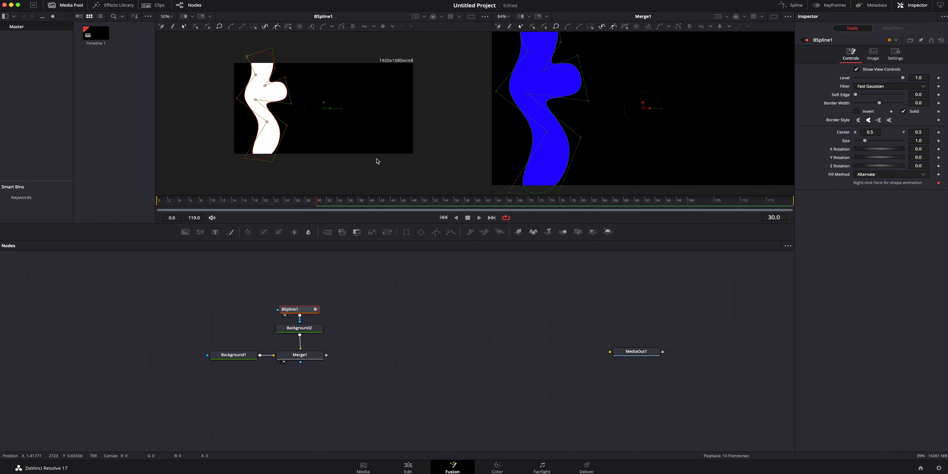
- Leave spline editing, inspect Merge1 and re-confirm Background2's colour in the picker
left_click(300, 355)
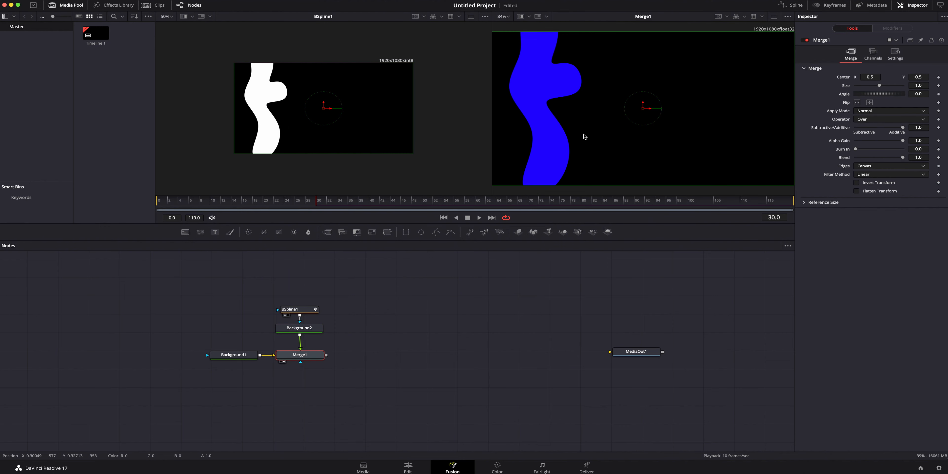
left_click(301, 355)
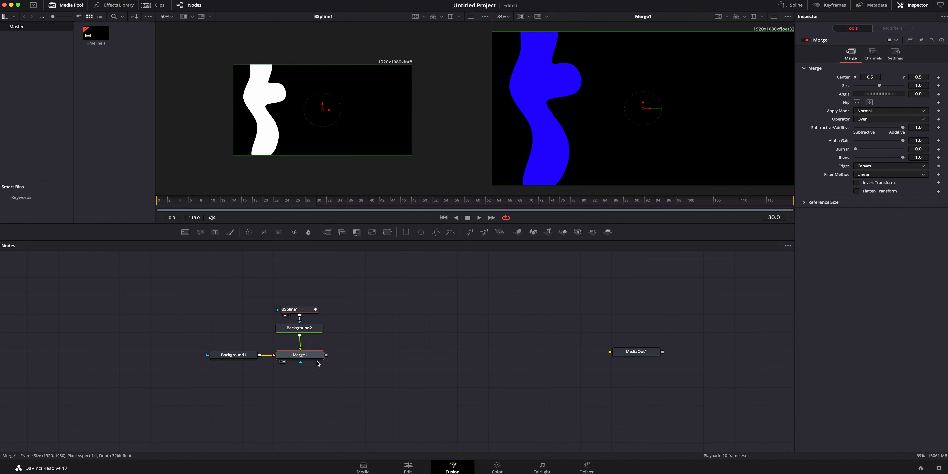
left_click(299, 328)
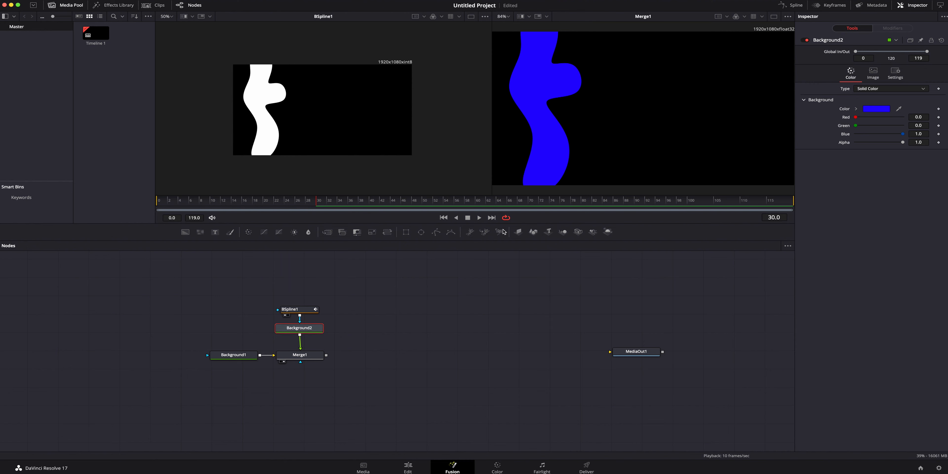
left_click(875, 108)
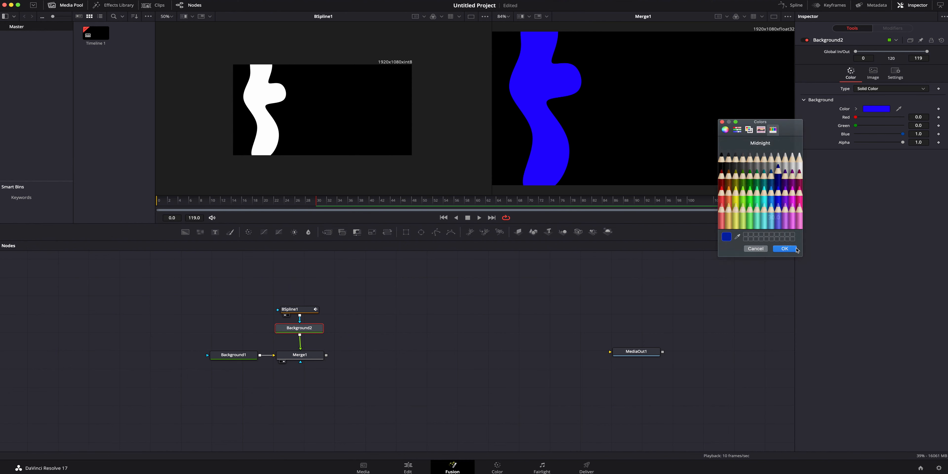
left_click(783, 248)
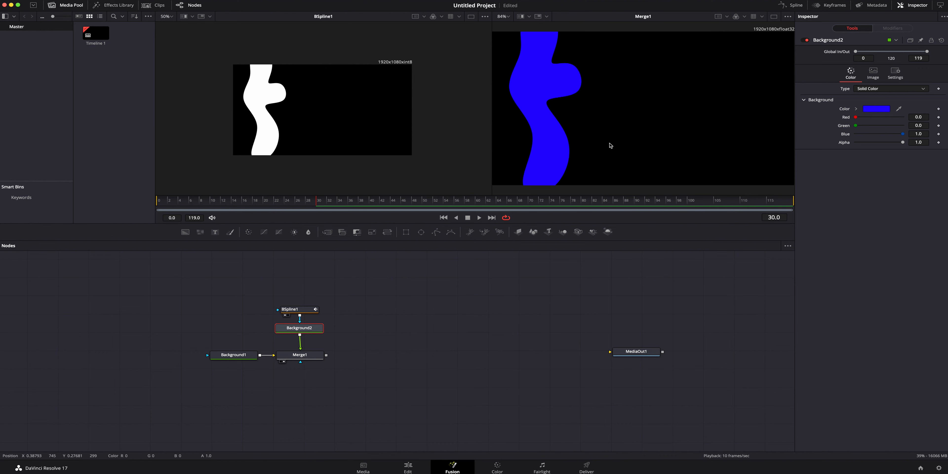
mouse_move(556, 183)
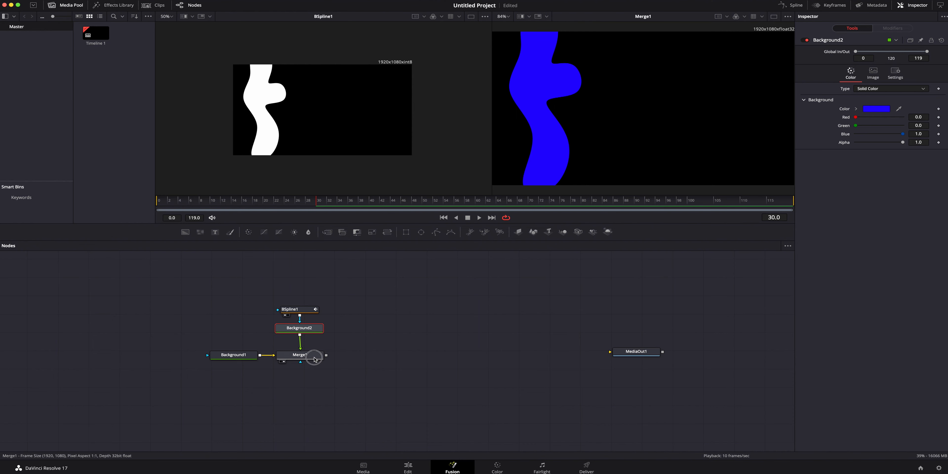
- Add Background3 merged after Merge1 through a new Merge2 node
left_click(300, 355)
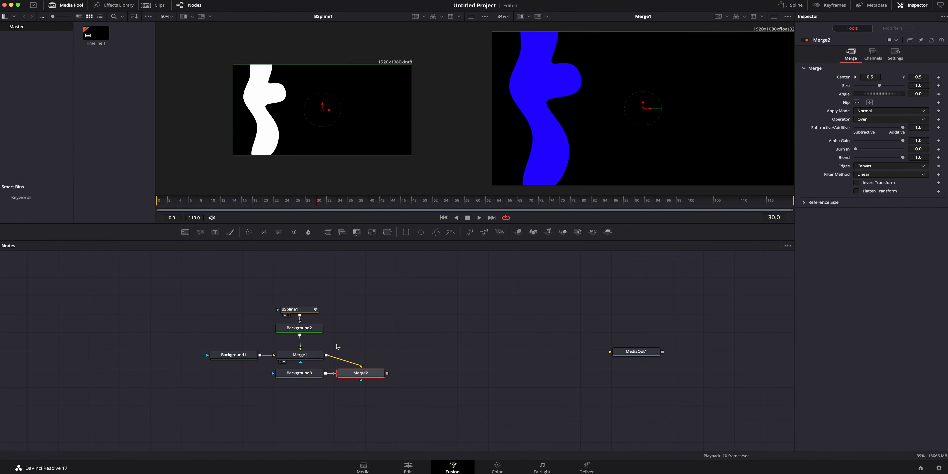
- Line up Merge2 beside Merge1 with Background3 above it and show Merge2's black result in viewer 2
left_click_drag(361, 373, 364, 355)
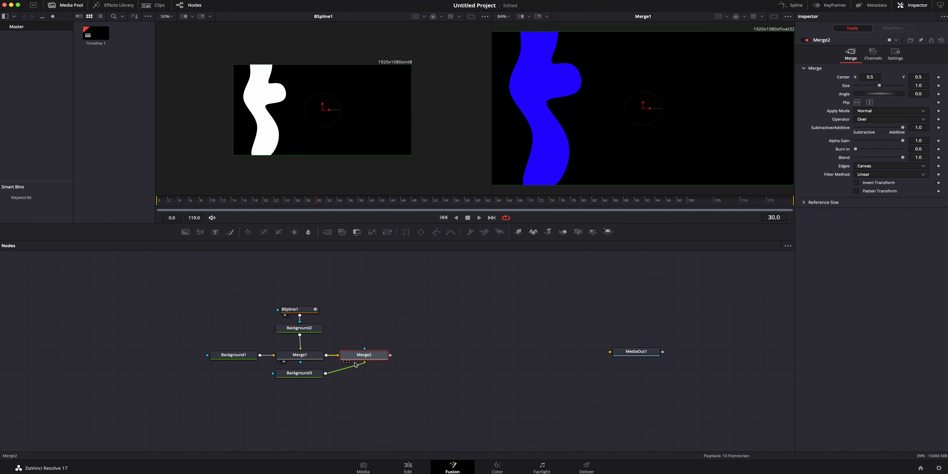
left_click_drag(298, 373, 363, 335)
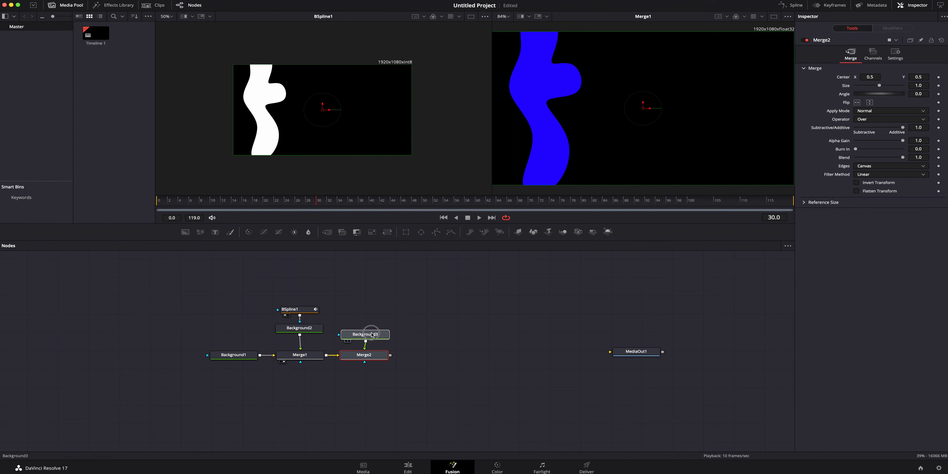
left_click(365, 334)
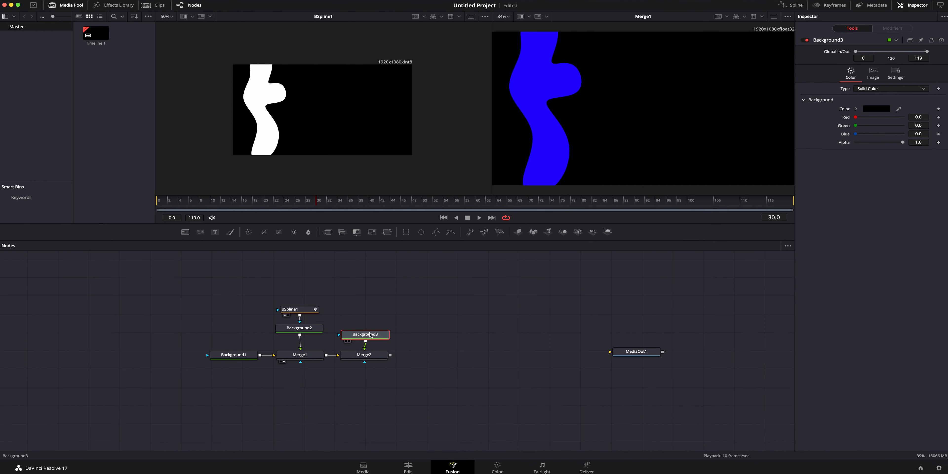
left_click(363, 355)
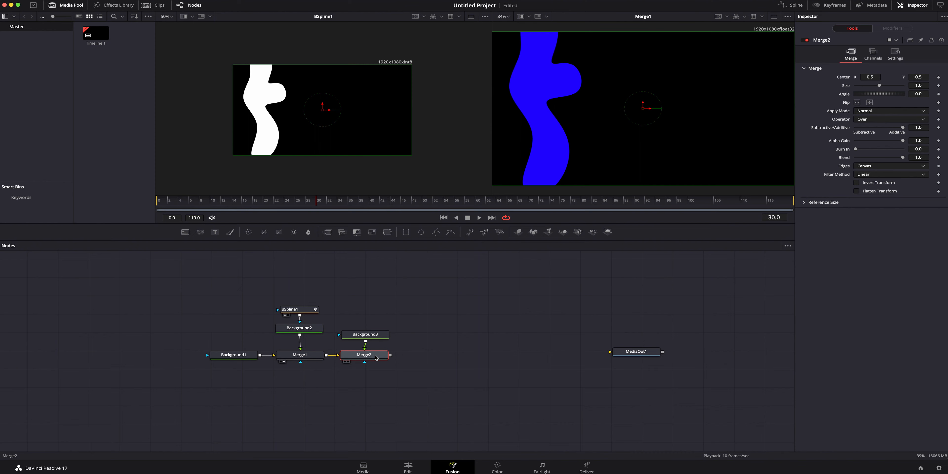
left_click(364, 334)
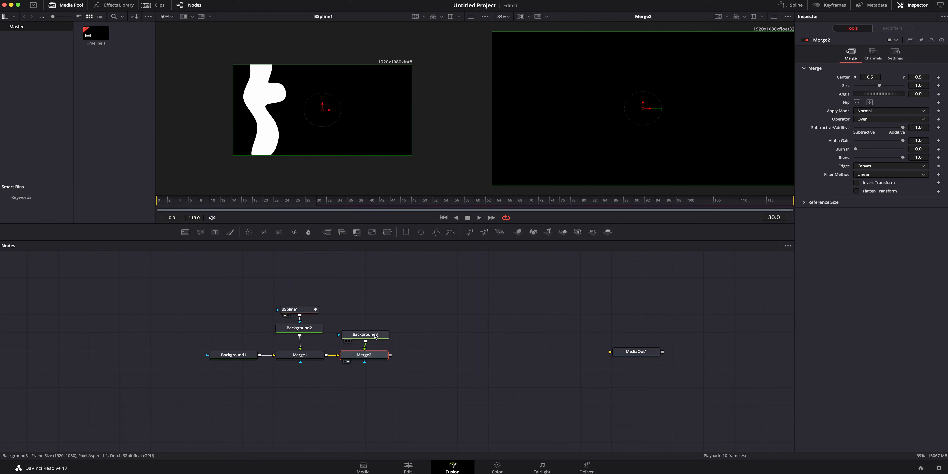
left_click(364, 334)
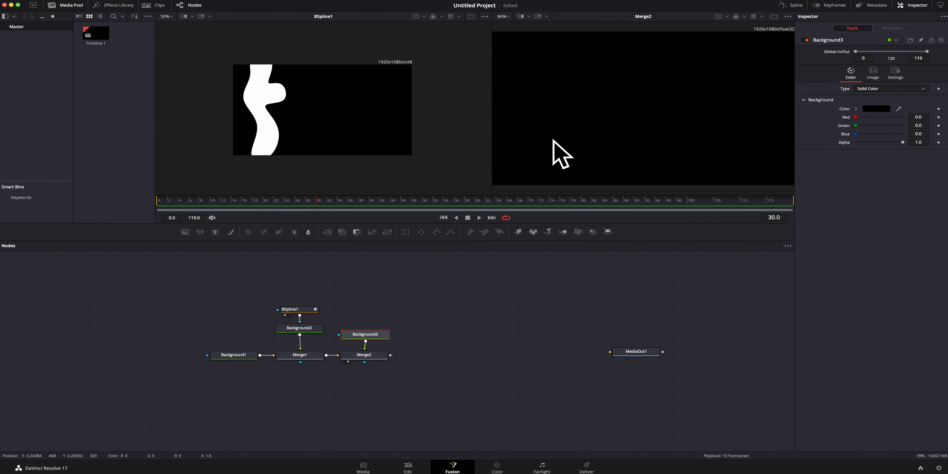
mouse_move(716, 82)
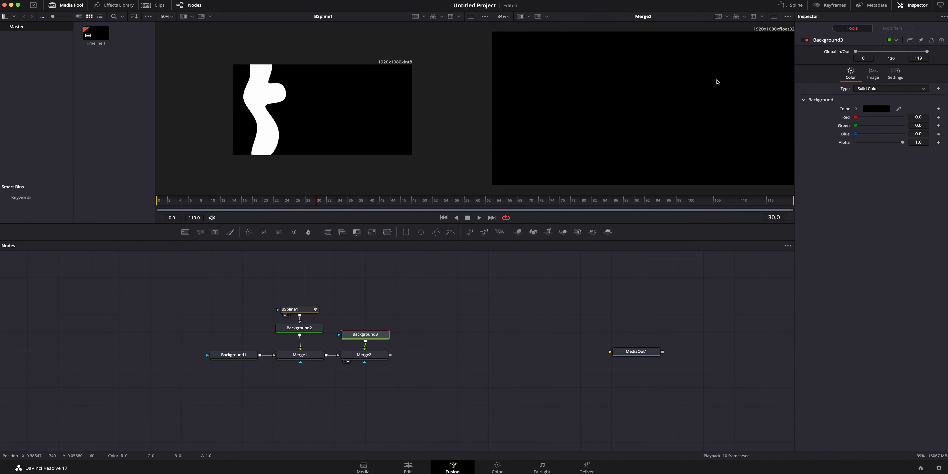
mouse_move(889, 110)
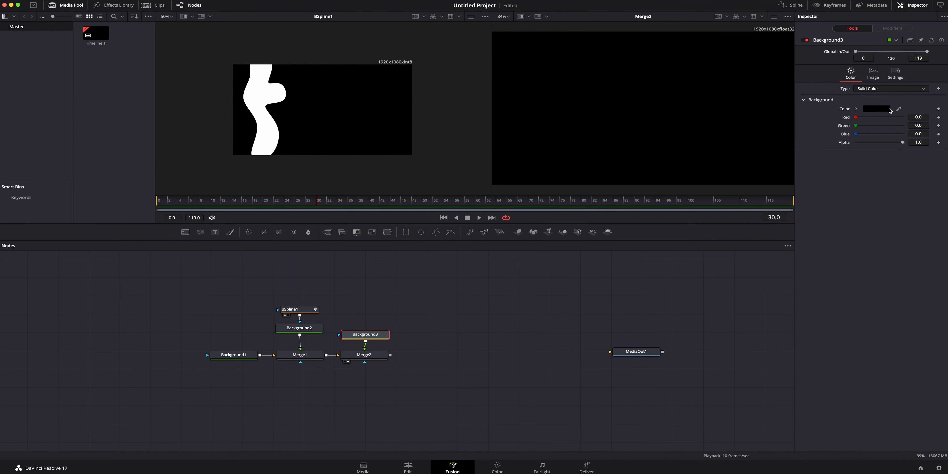
- Make Background3 crimson and set its alpha with the slider
left_click(874, 108)
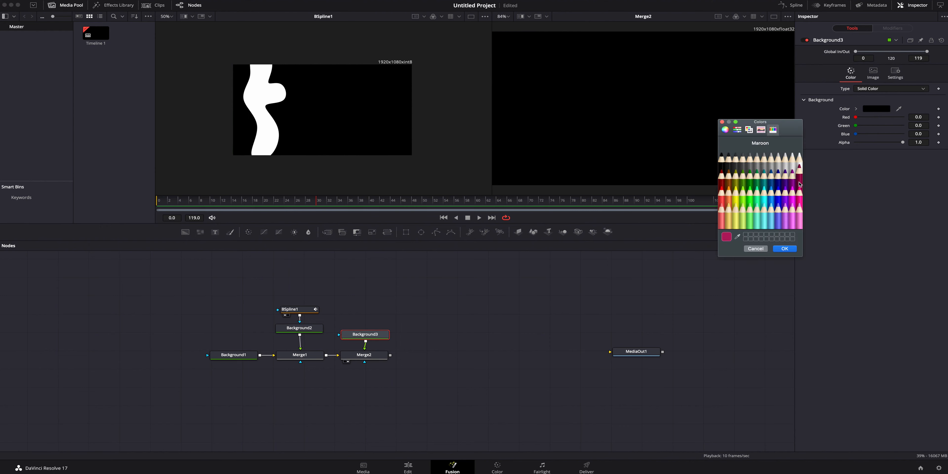
left_click(783, 249)
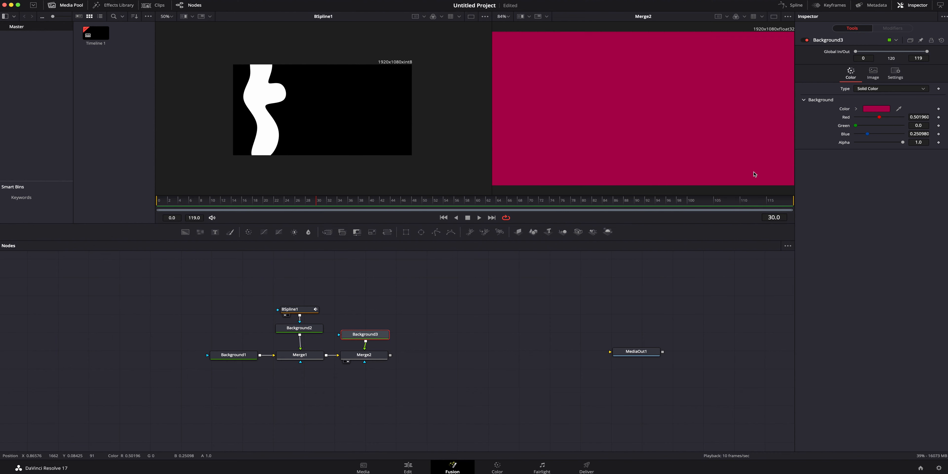
mouse_move(805, 121)
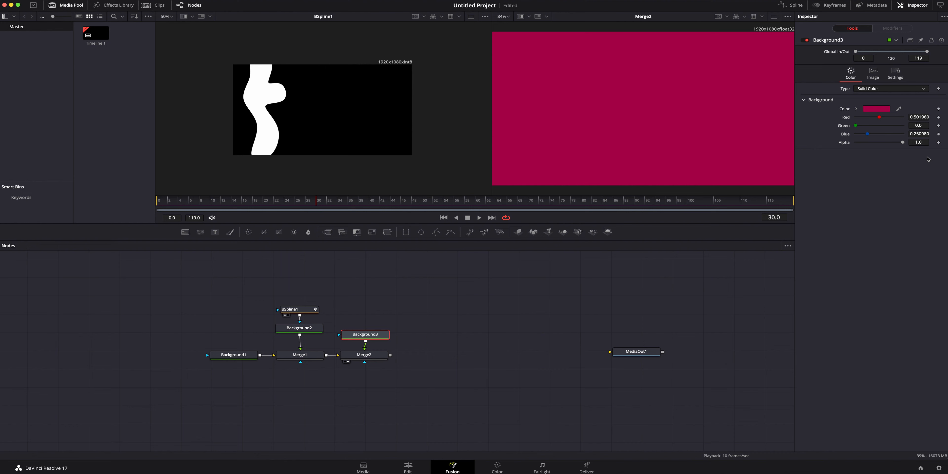
left_click_drag(888, 142, 875, 142)
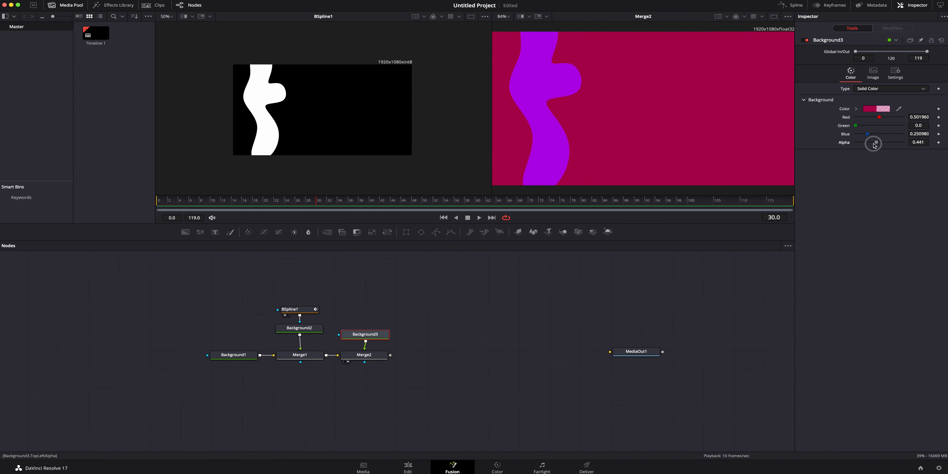
left_click_drag(874, 143, 915, 142)
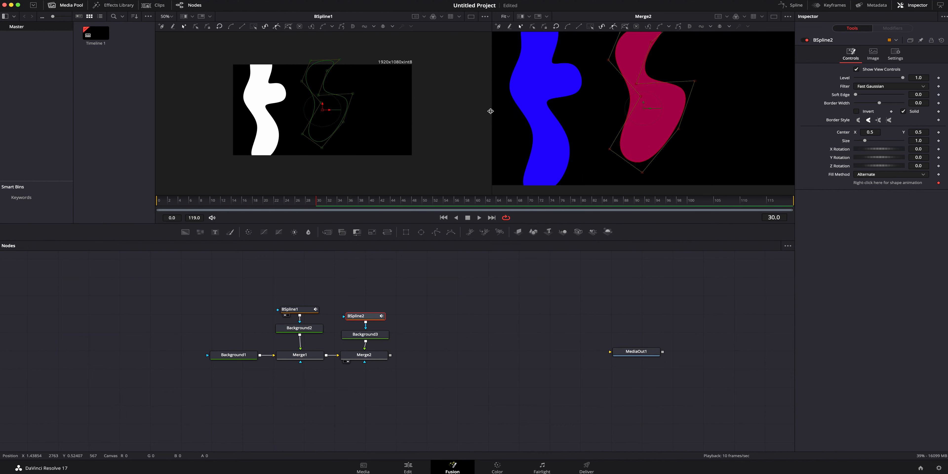
- Switch to a single large viewer and select Merge2 for the next layer
left_click(773, 17)
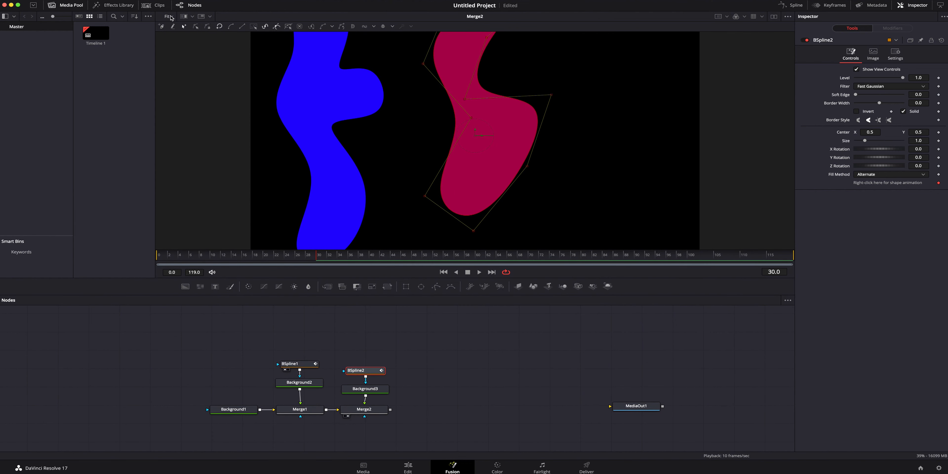
left_click(363, 409)
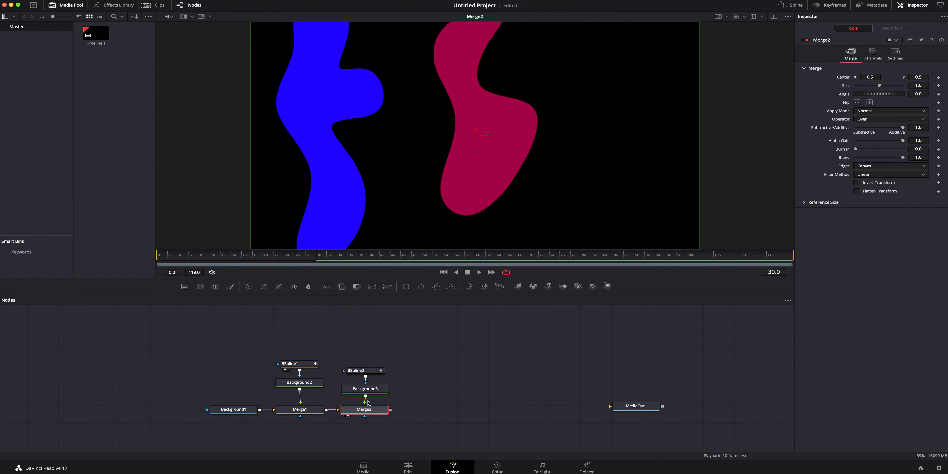
mouse_move(274, 354)
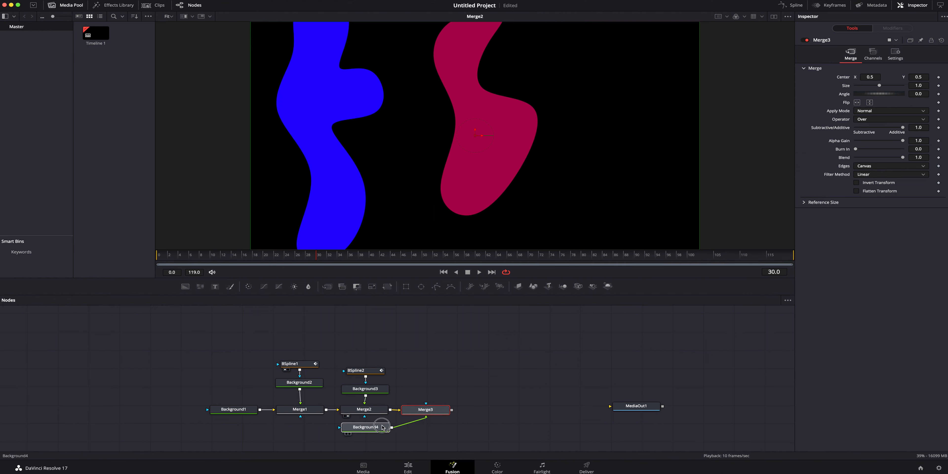
- Place Background4 above Merge3 and attach a BSpline3 shape mask to it
left_click_drag(365, 426, 424, 391)
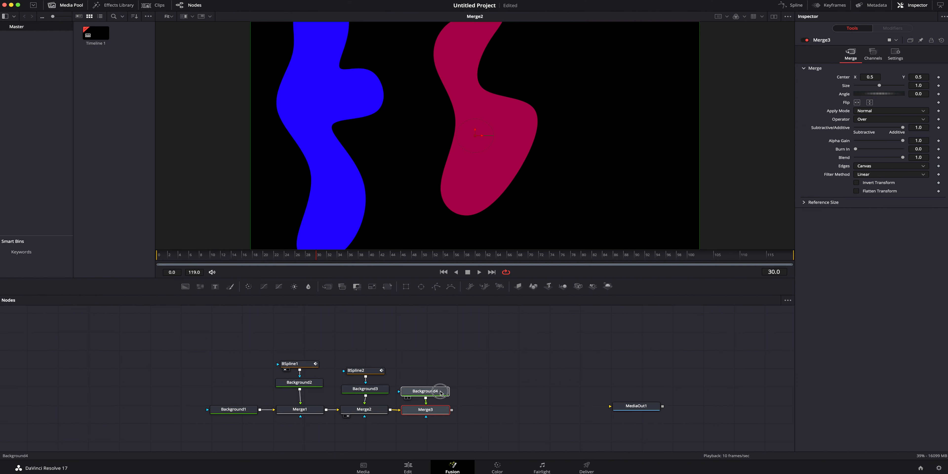
left_click(425, 391)
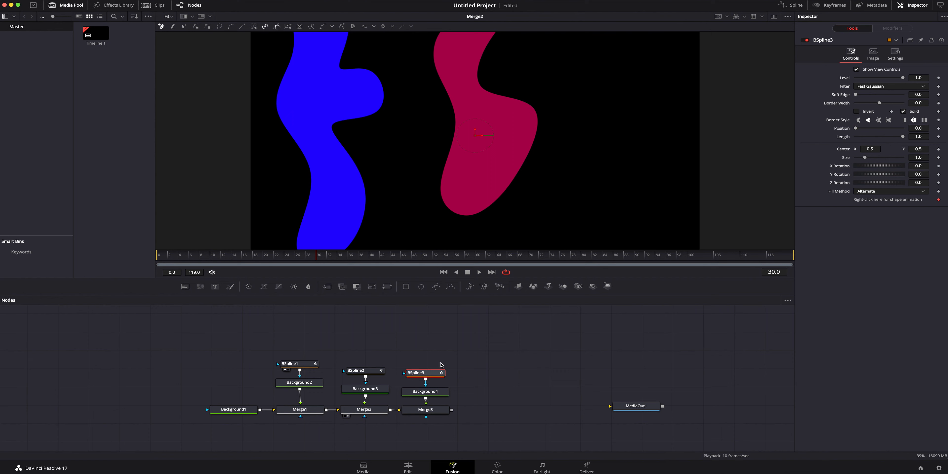
mouse_move(686, 143)
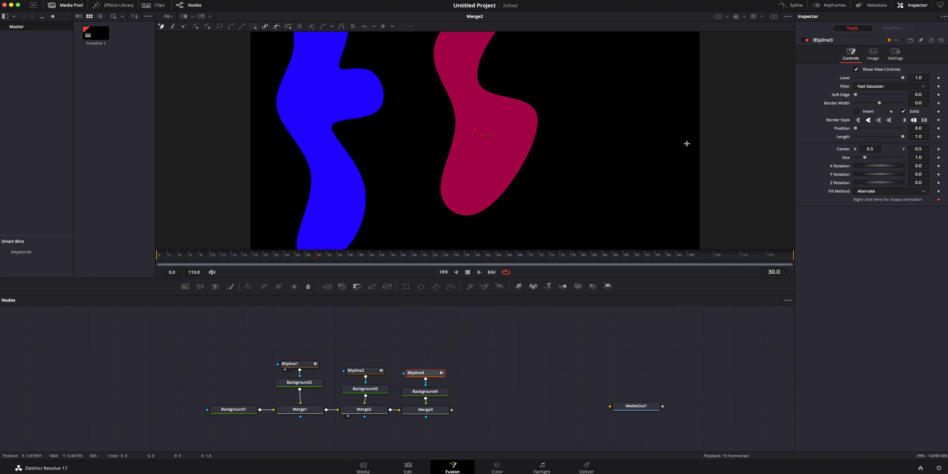
mouse_move(684, 121)
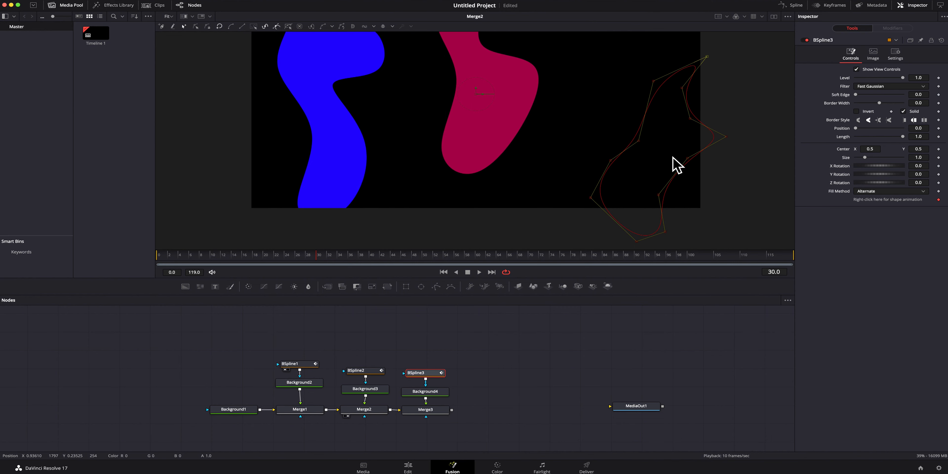
mouse_move(650, 167)
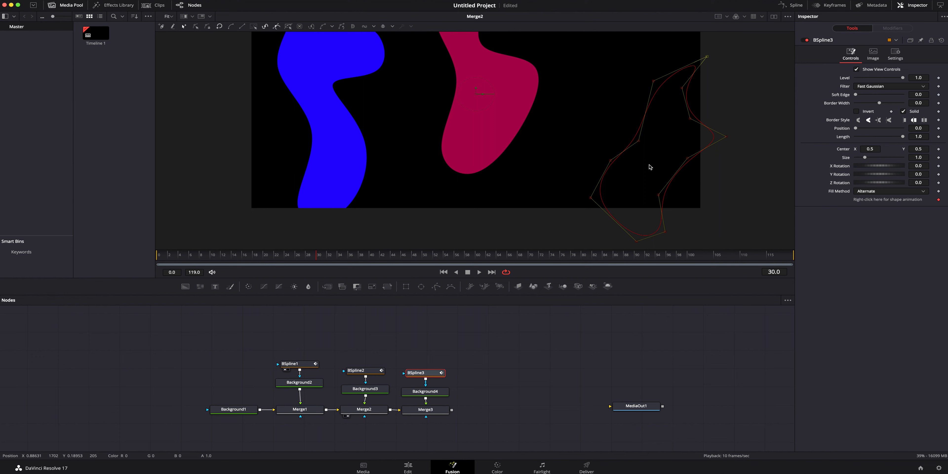
left_click(425, 409)
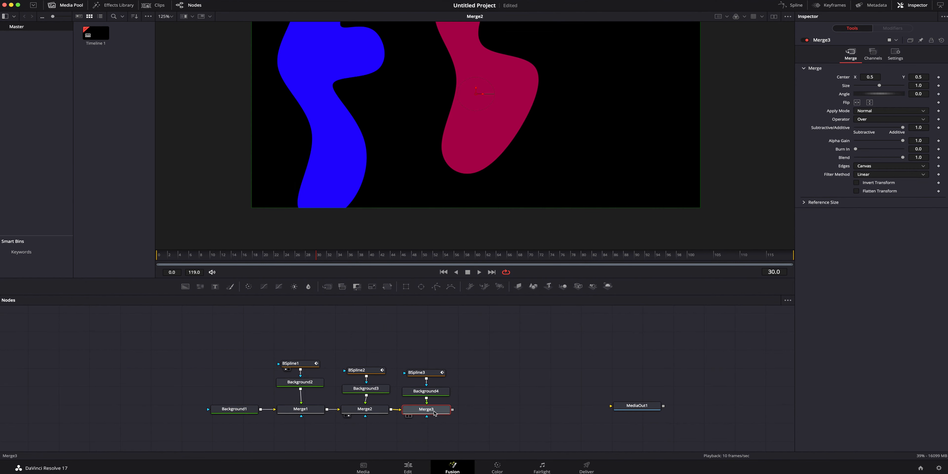
mouse_move(426, 409)
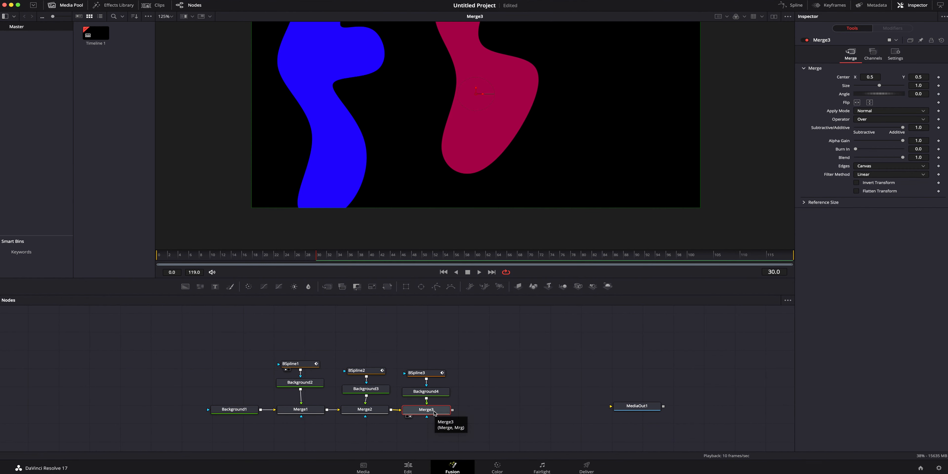
left_click(426, 391)
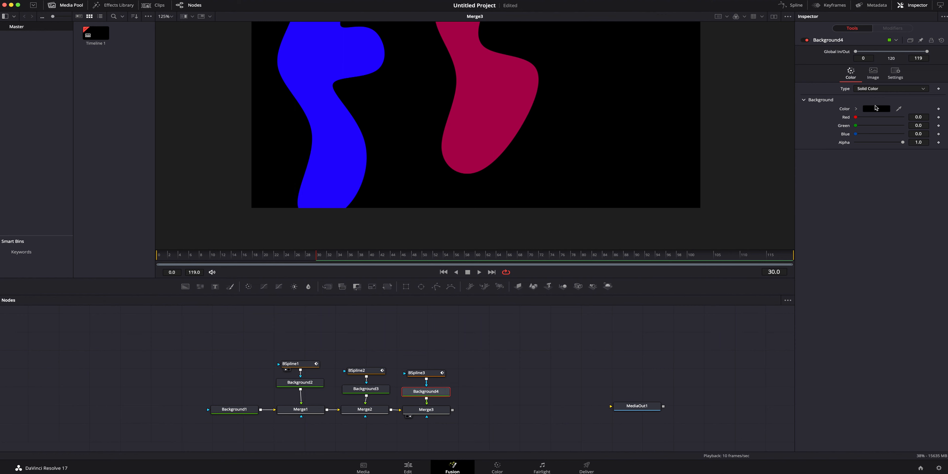
- Colour Background4 tangerine orange for the right-edge wavy shape
left_click(876, 108)
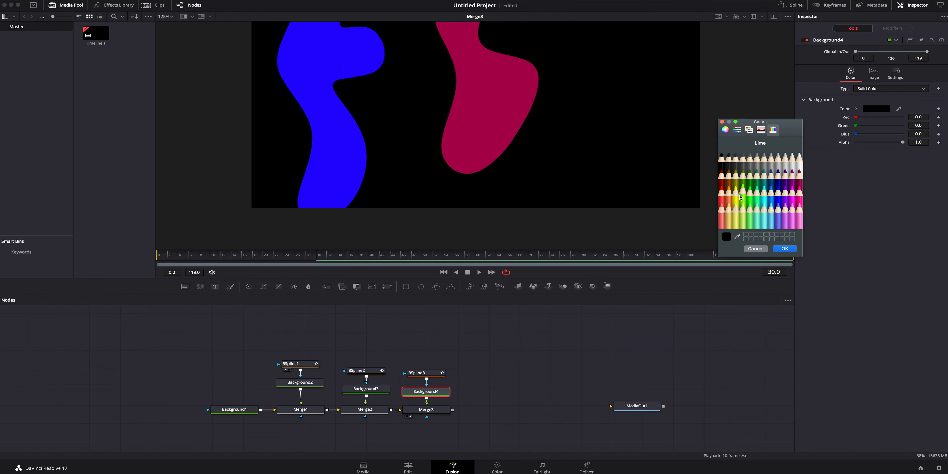
left_click(741, 192)
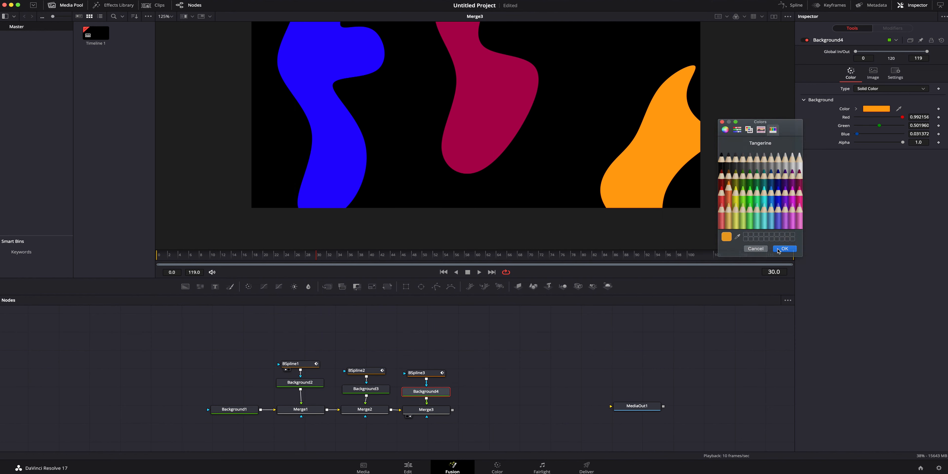
left_click(783, 248)
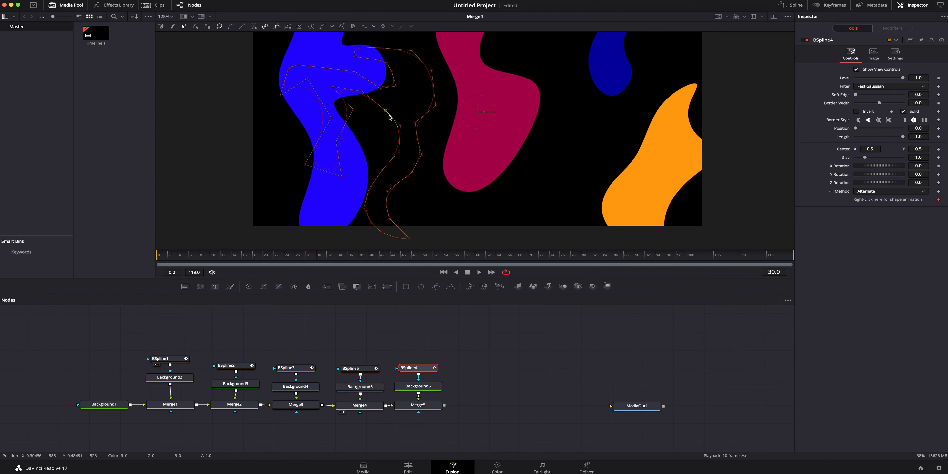
left_click(418, 385)
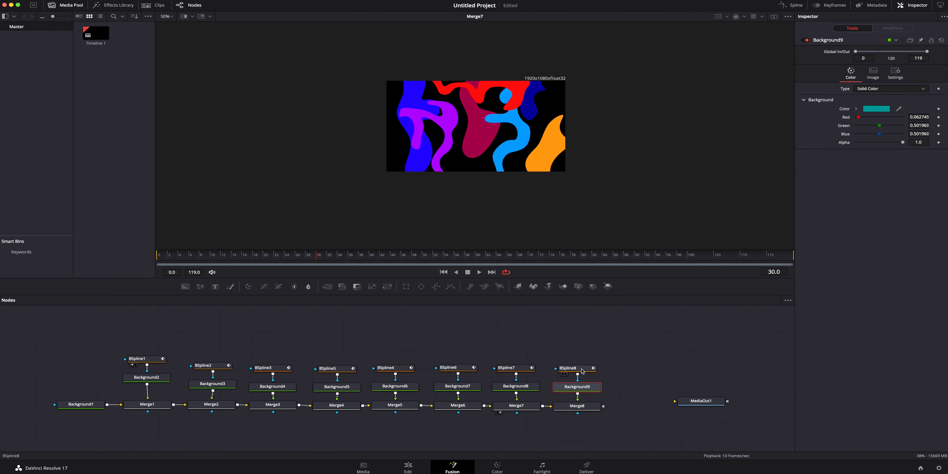
- Outline BSpline8's shape at the lower left and select Background9 for its teal colour
left_click(575, 369)
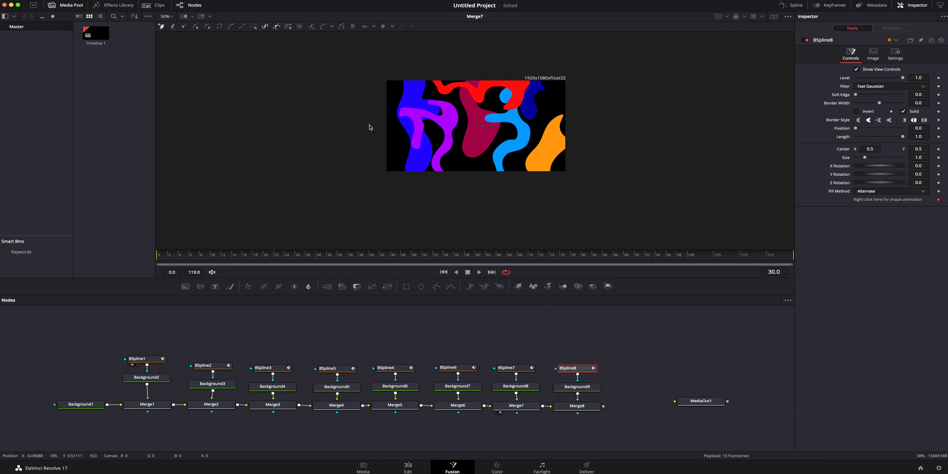
left_click_drag(369, 124, 376, 180)
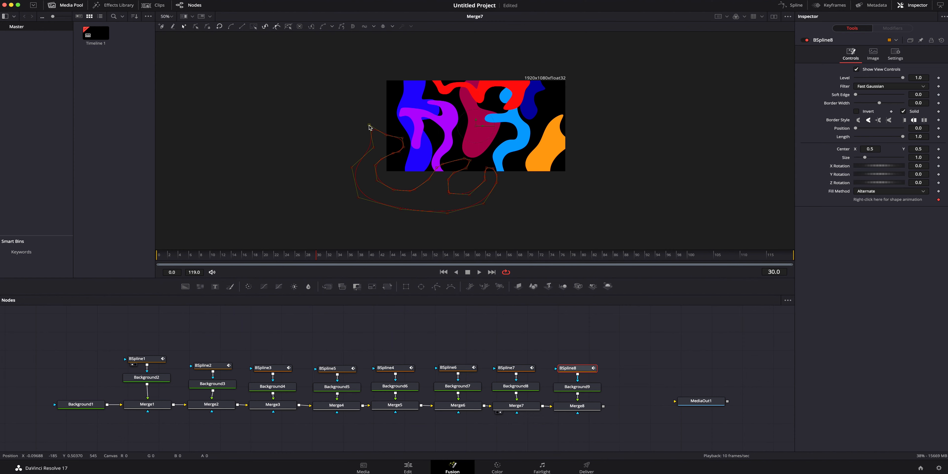
left_click(576, 386)
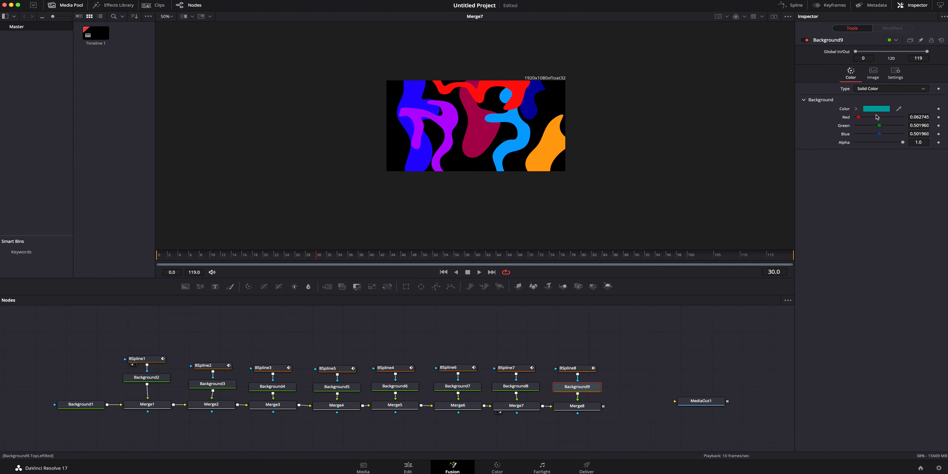
- View Merge8's composite at full-size magnification to check the teal shapes along the lower-left edge
left_click(576, 406)
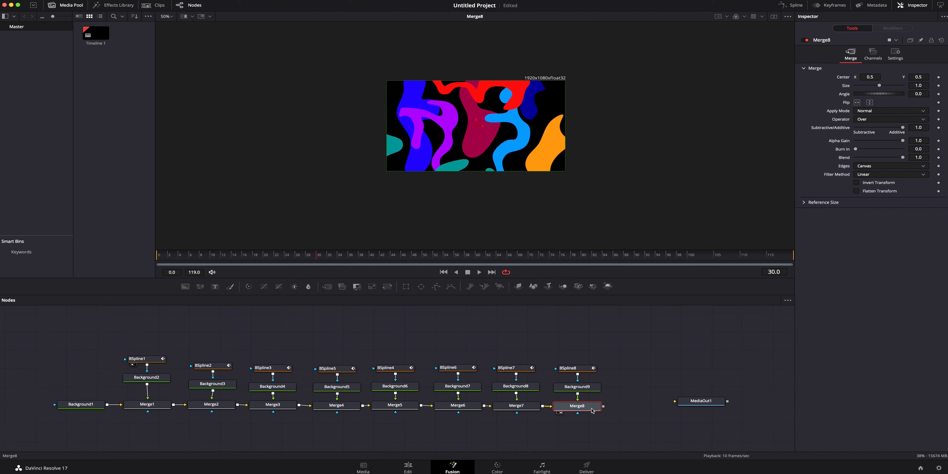
mouse_move(552, 98)
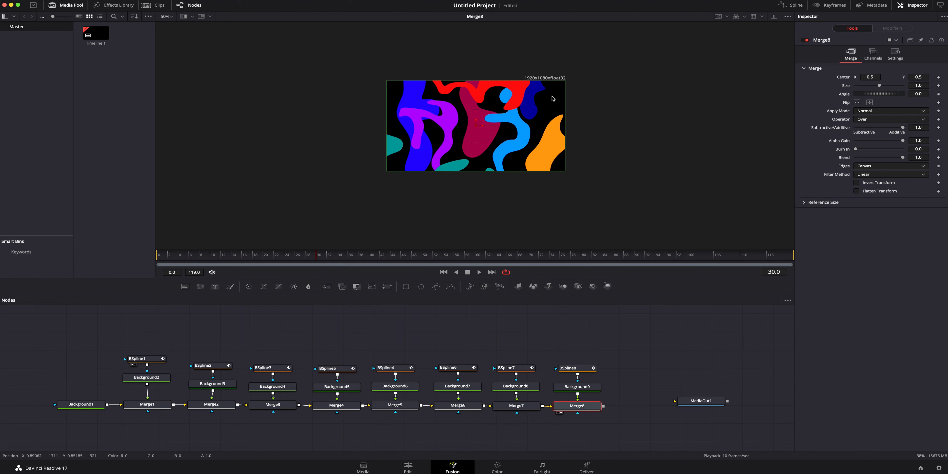
mouse_move(543, 134)
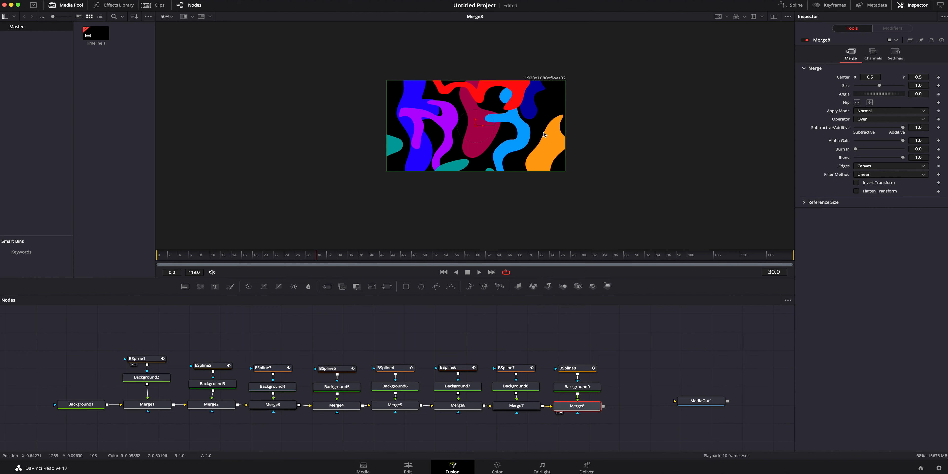
mouse_move(228, 51)
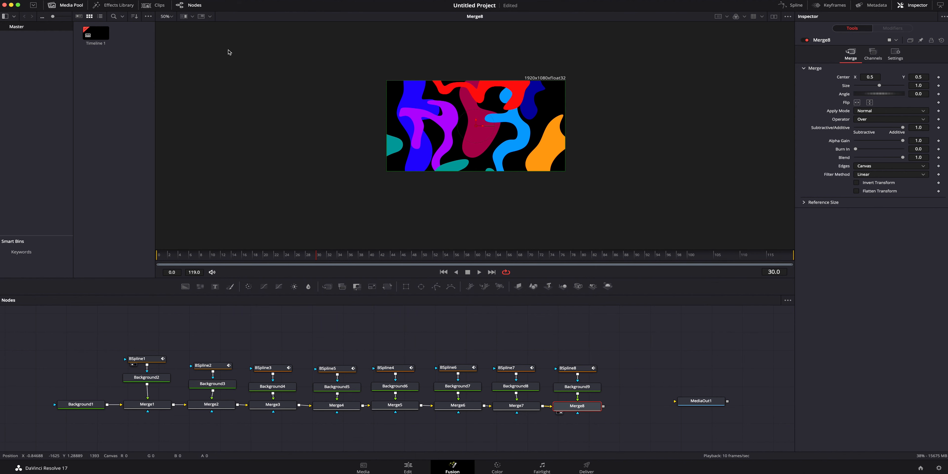
left_click(171, 16)
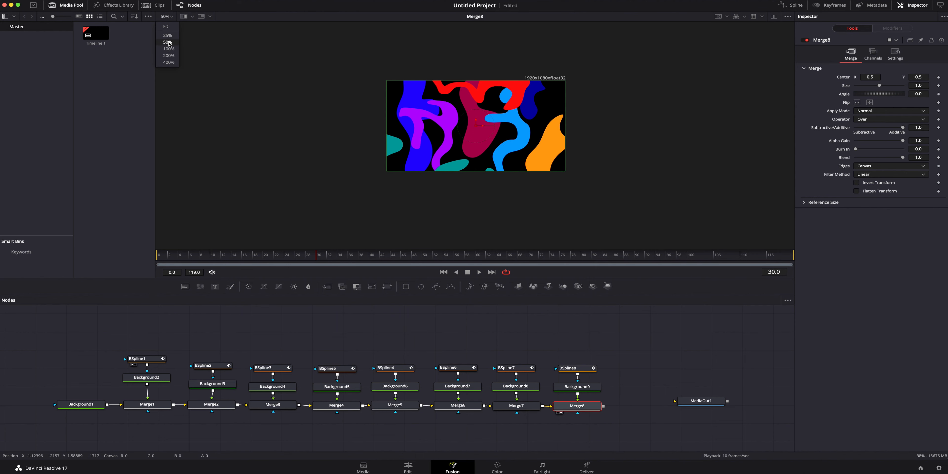
left_click(168, 48)
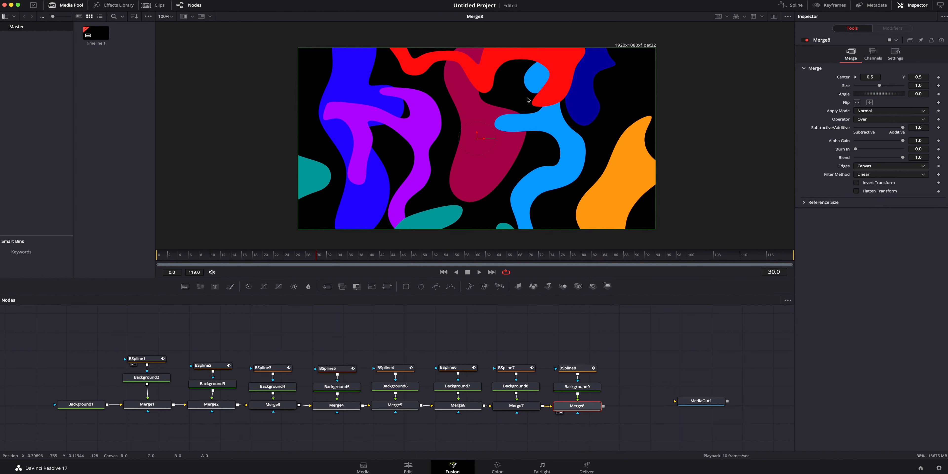
mouse_move(663, 221)
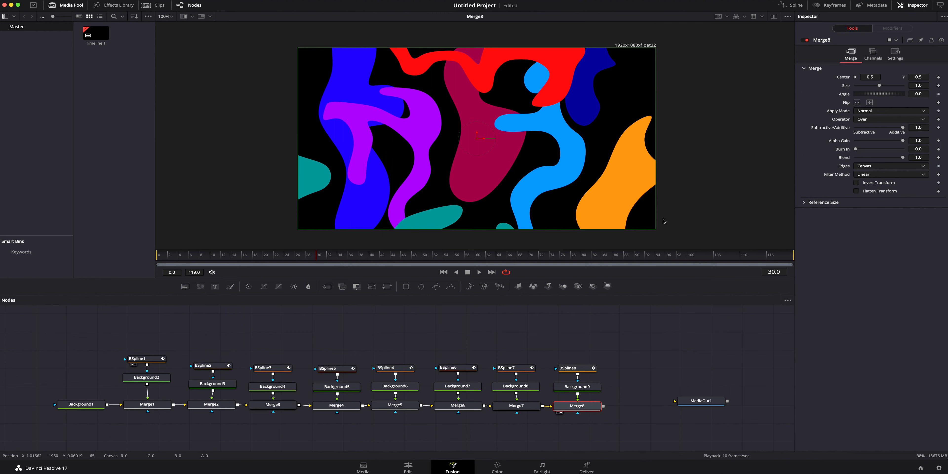
mouse_move(589, 356)
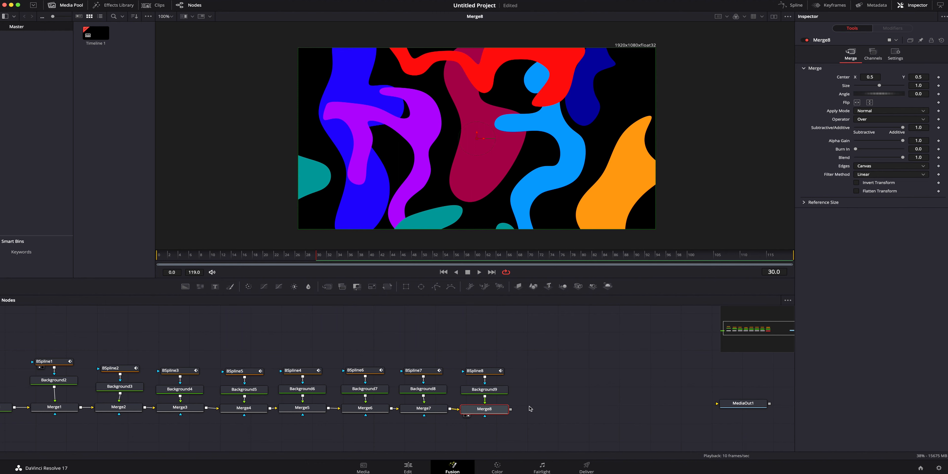
mouse_move(529, 410)
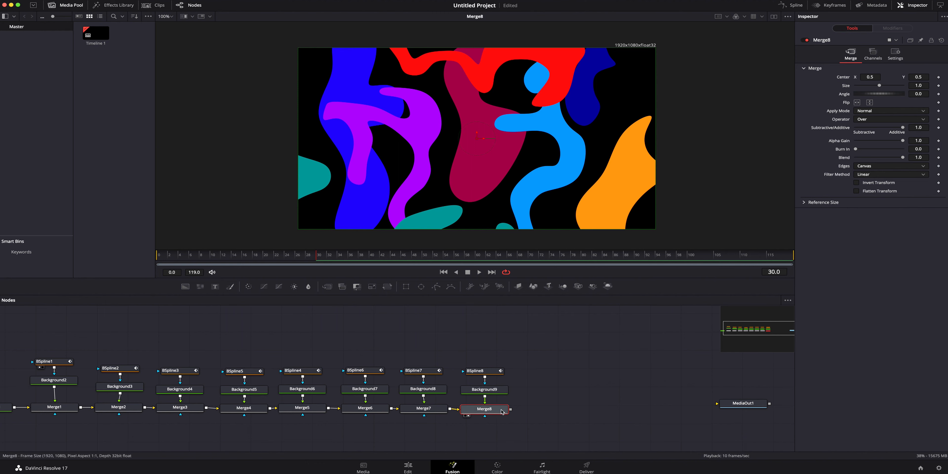
mouse_move(523, 411)
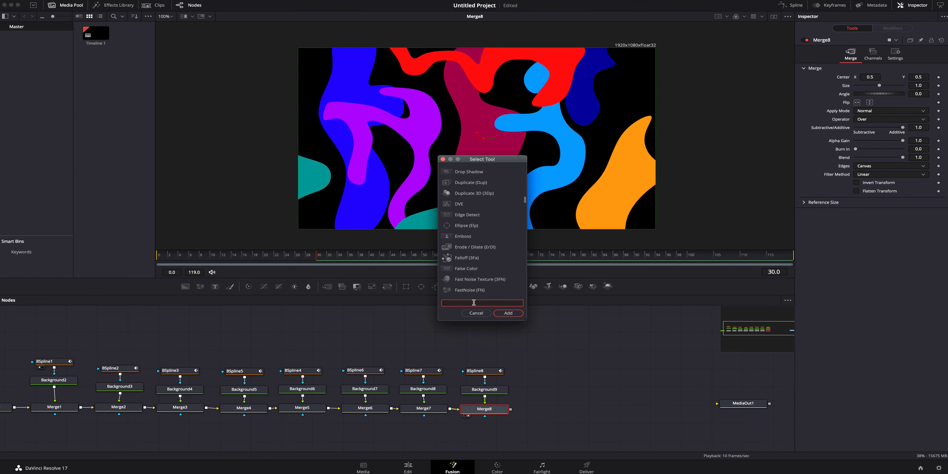
- Add a Gaussian Blur node after Merge8 and view its blurred result
type("blur")
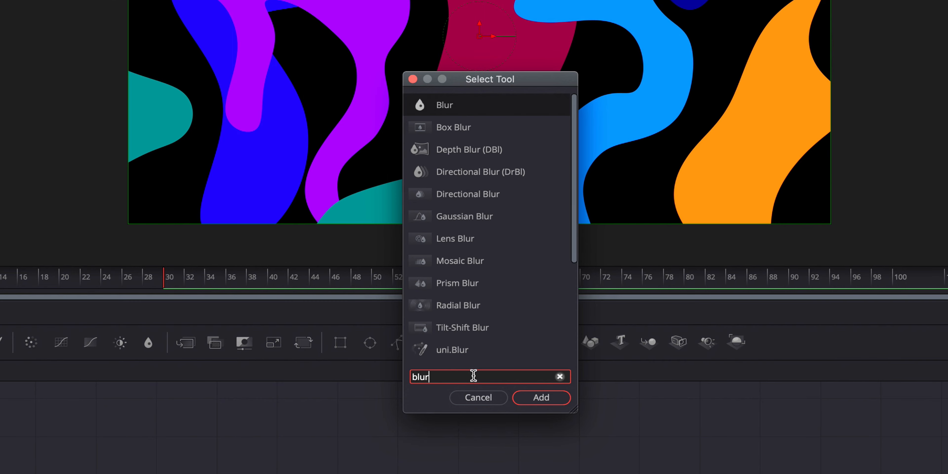
mouse_move(480, 218)
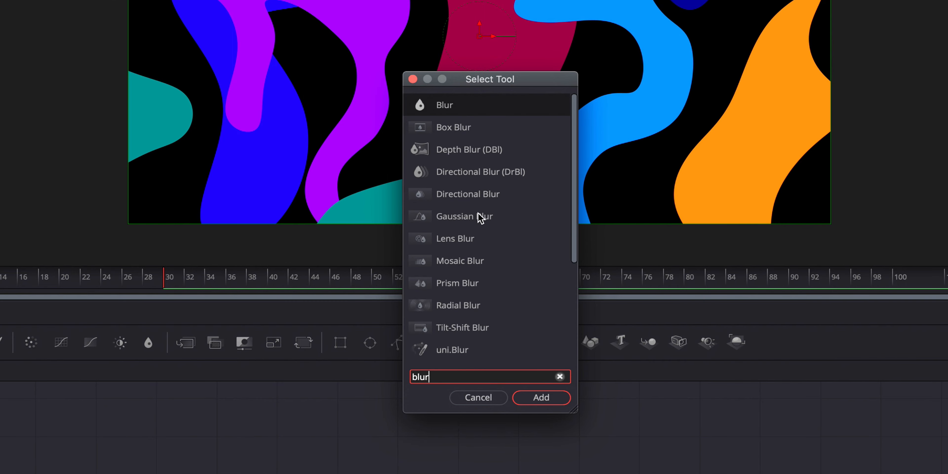
left_click(539, 398)
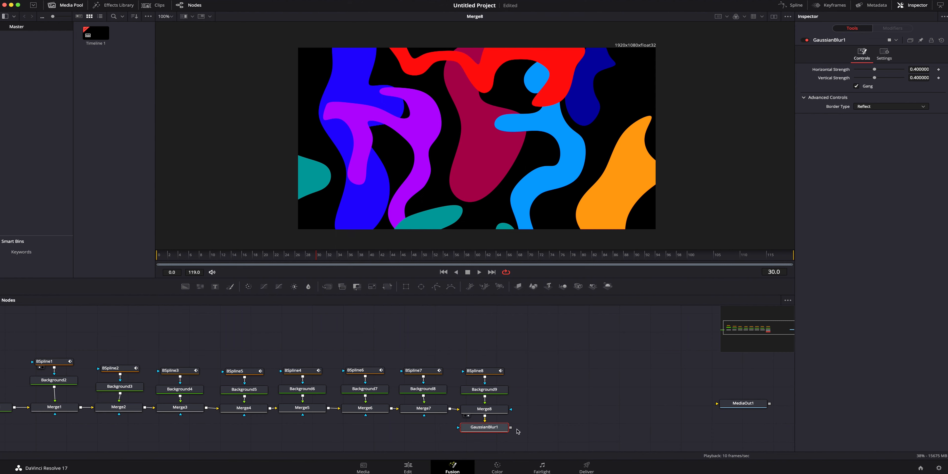
left_click_drag(484, 428, 550, 409)
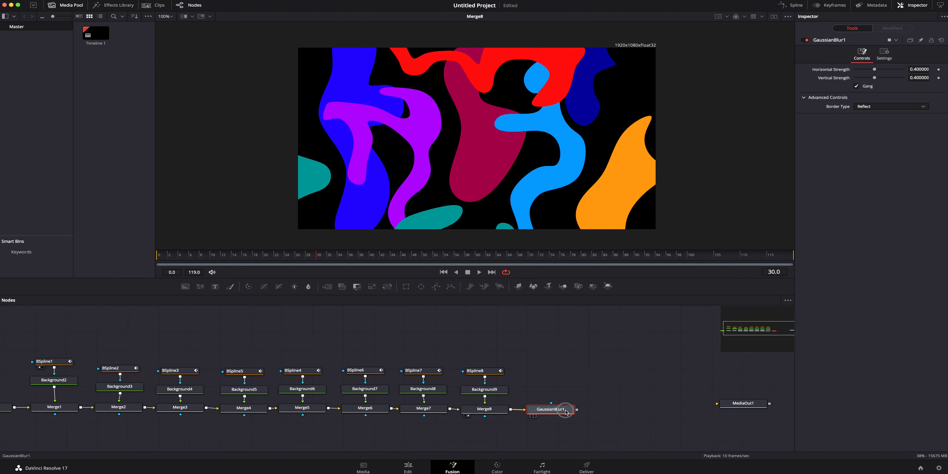
left_click(550, 409)
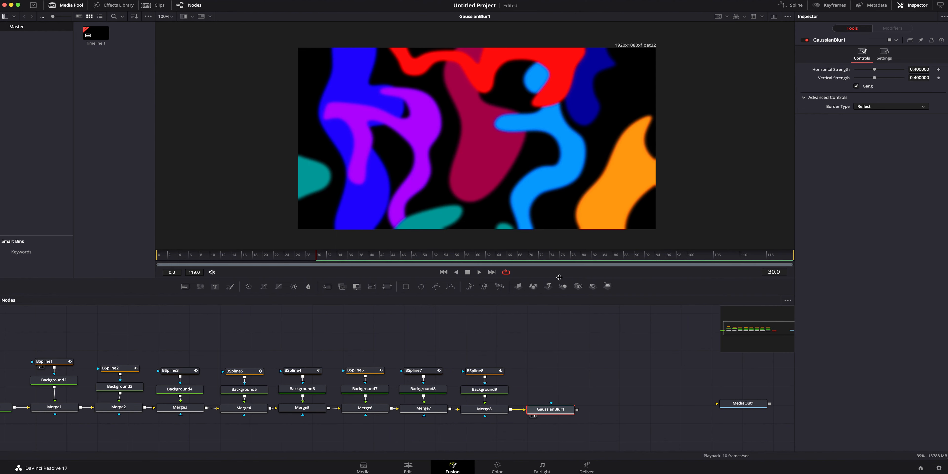
mouse_move(554, 311)
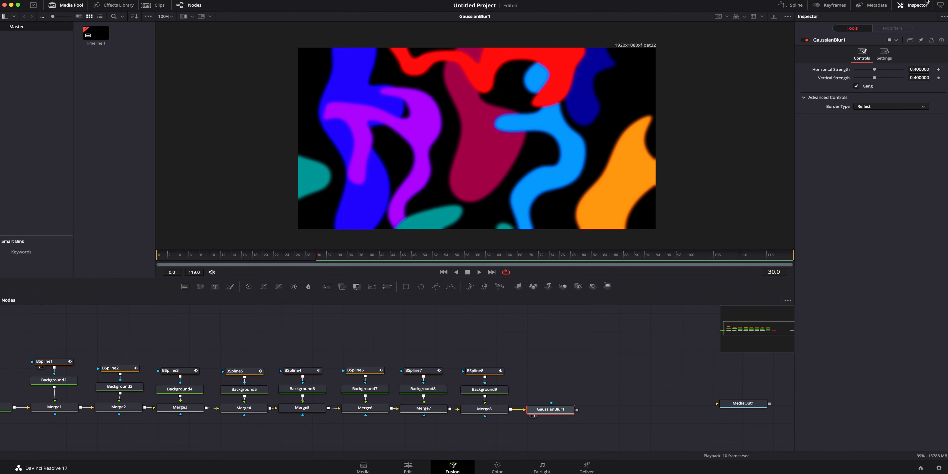
mouse_move(849, 78)
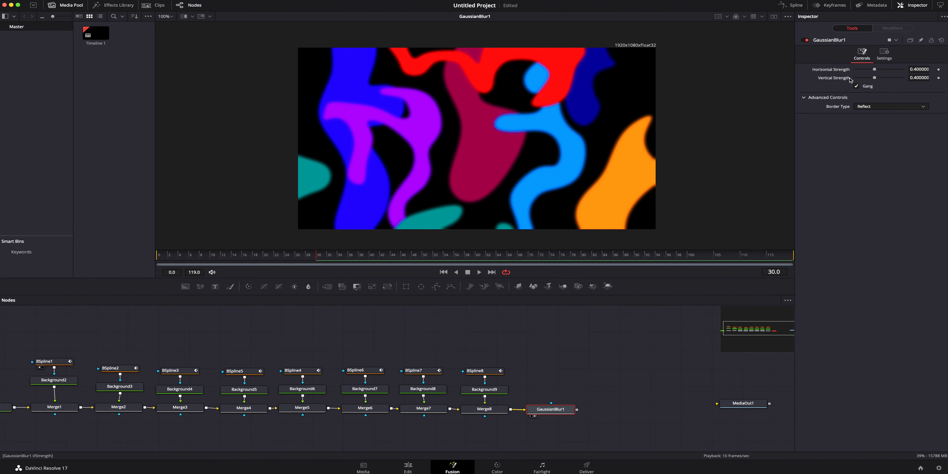
- Ungang the blur strengths and set horizontal 0.89 and vertical 0.543
left_click(856, 86)
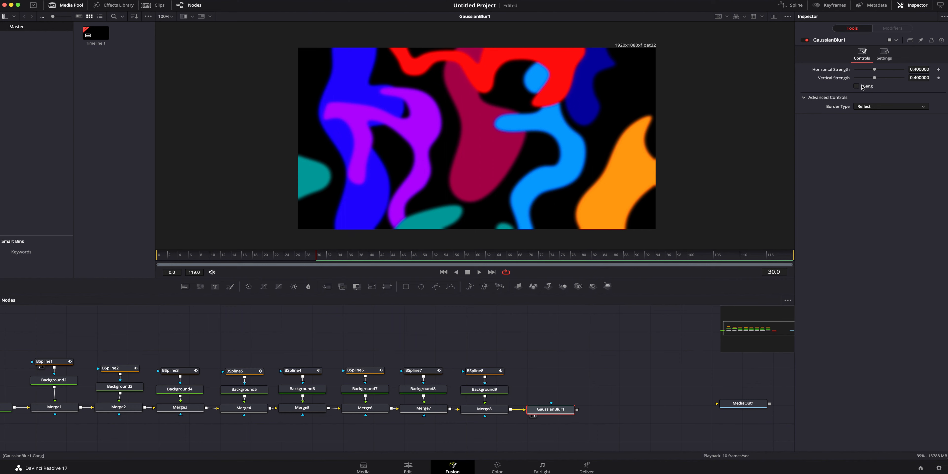
left_click_drag(874, 77, 880, 77)
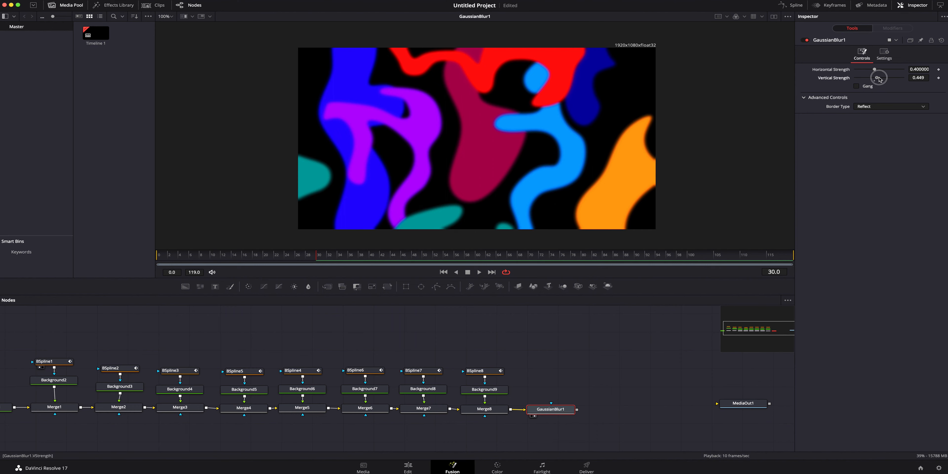
left_click_drag(877, 78, 882, 78)
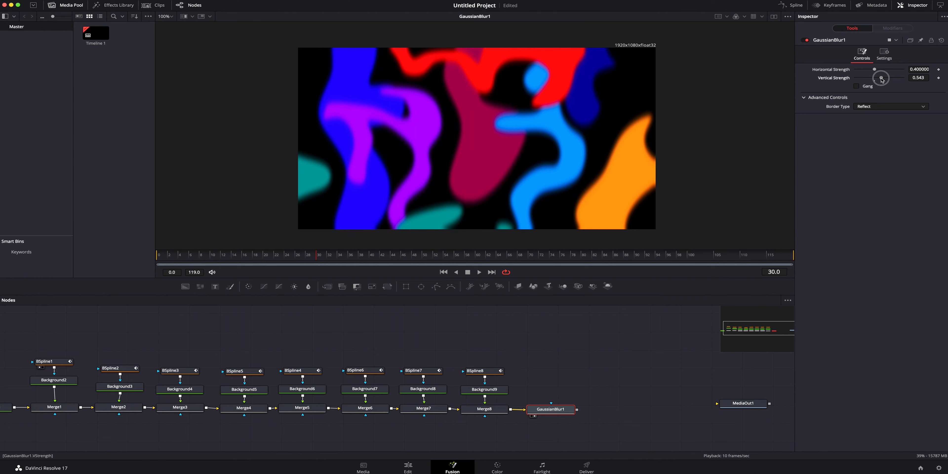
left_click_drag(873, 69, 904, 69)
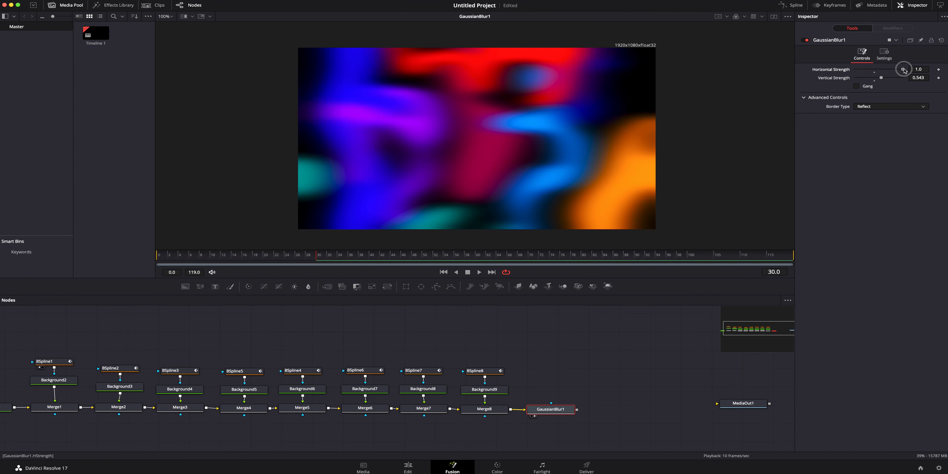
left_click_drag(905, 69, 898, 69)
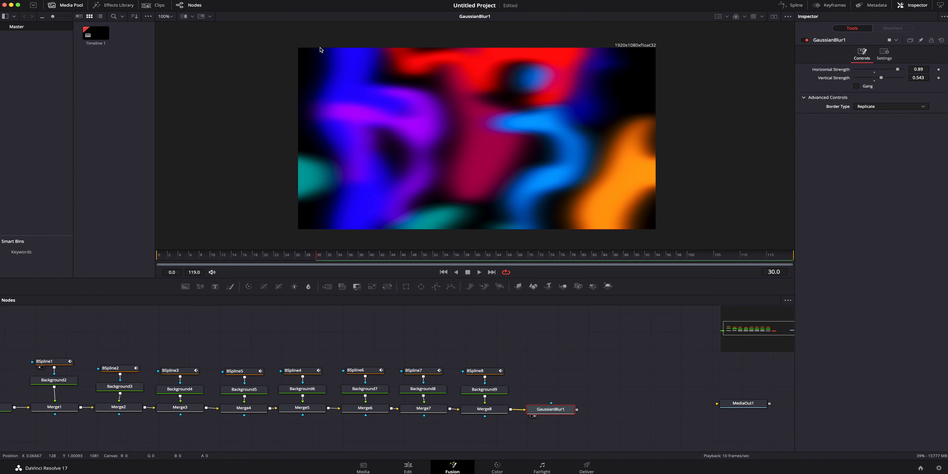
mouse_move(676, 193)
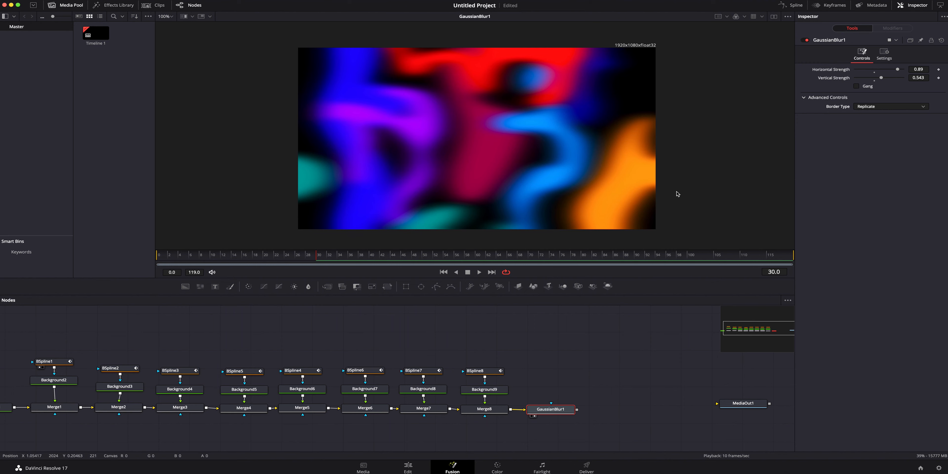
mouse_move(581, 318)
type("vo")
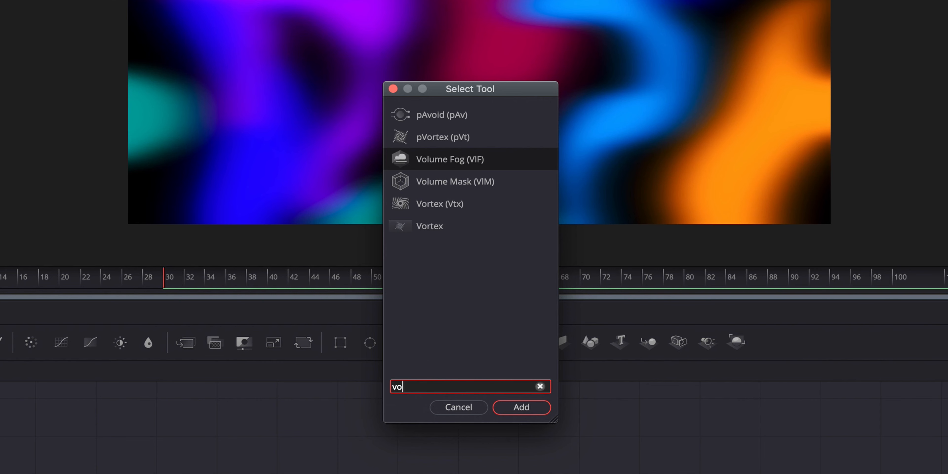
- Add a Vortex1 node after GaussianBlur1 and view its swirled output
type("rtex")
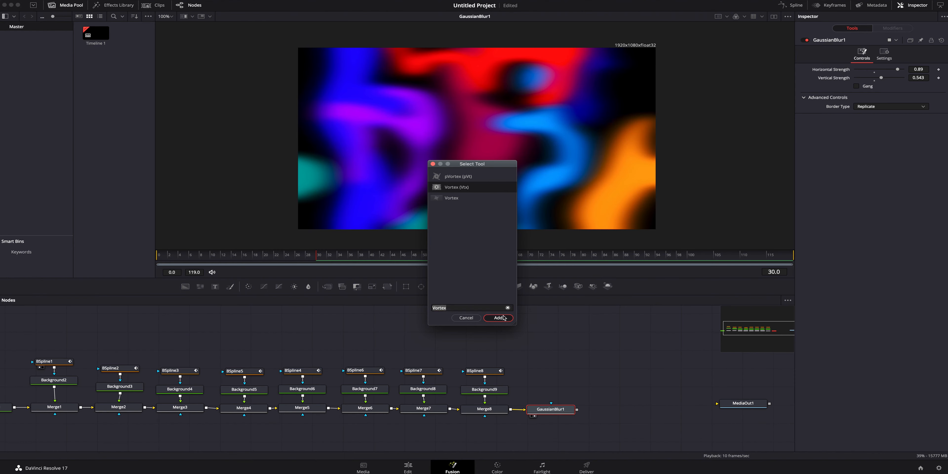
left_click(497, 318)
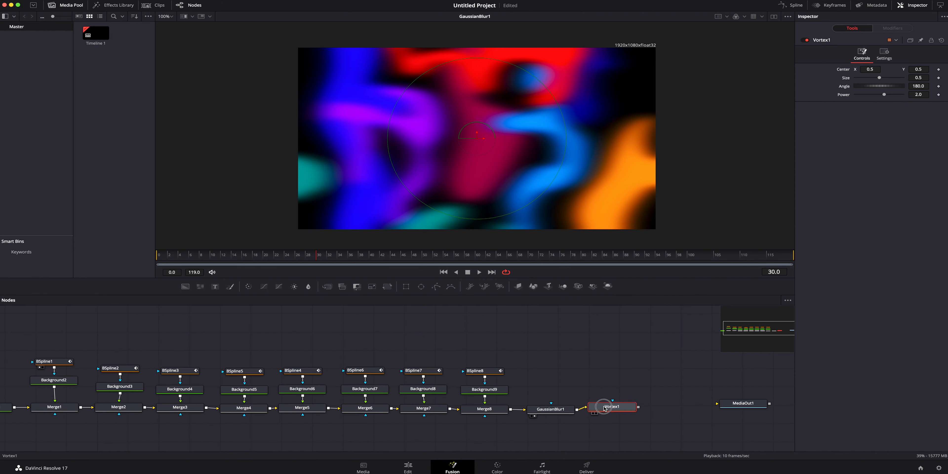
left_click_drag(611, 406, 549, 385)
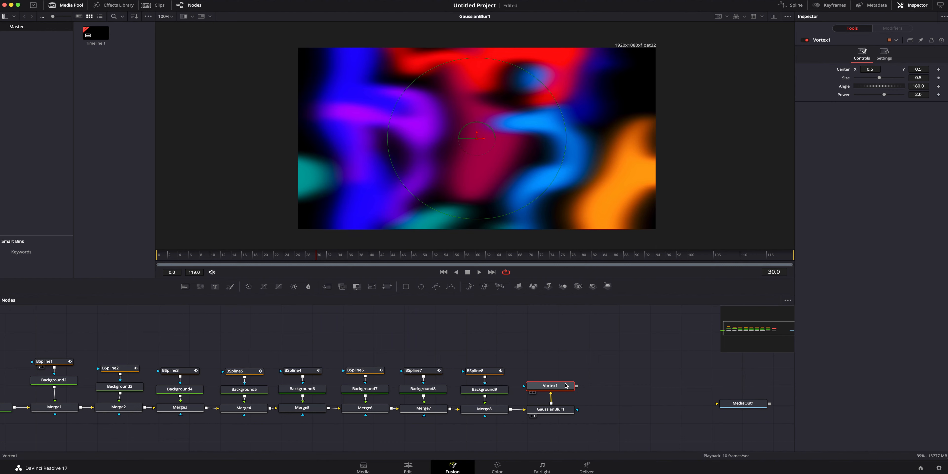
left_click(549, 385)
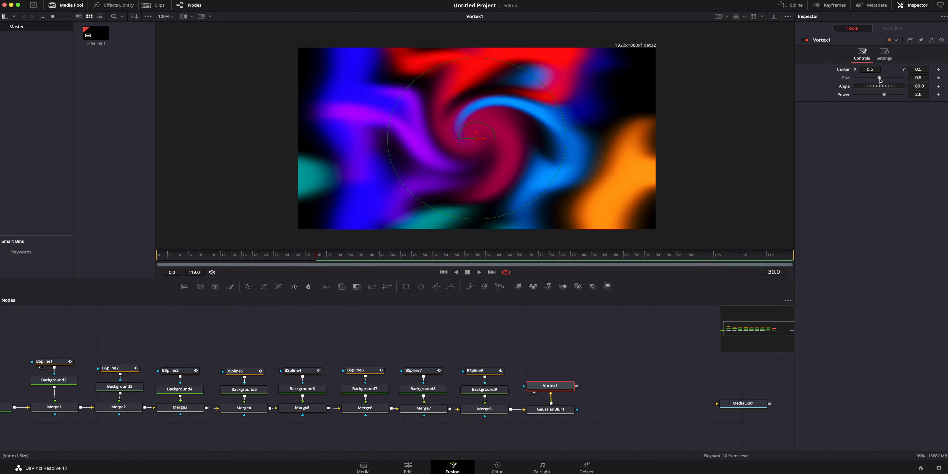
- Enlarge the vortex to size 1.71 and move its centre to X 0.483, Y -0.511 below the frame
left_click_drag(882, 78, 879, 78)
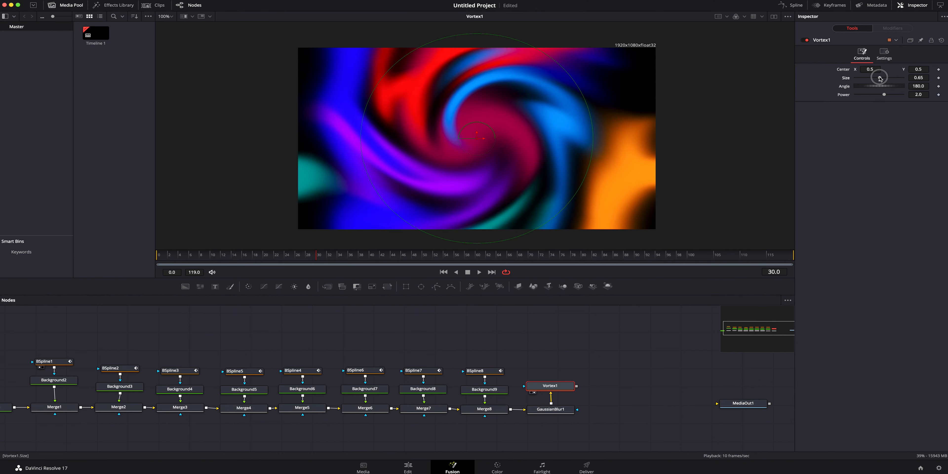
left_click_drag(870, 86, 889, 86)
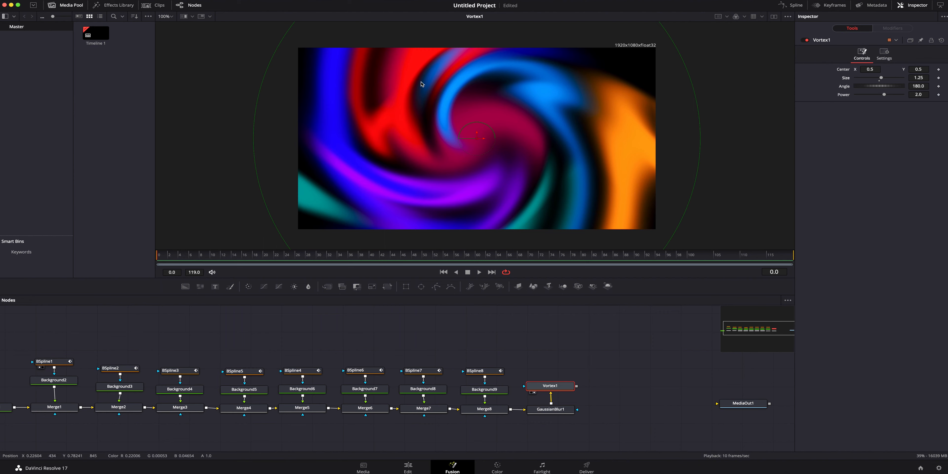
left_click_drag(477, 130, 456, 136)
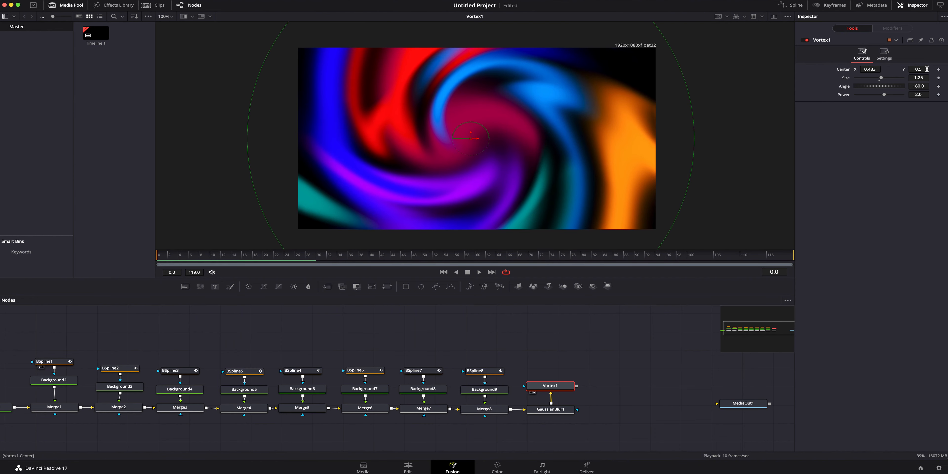
left_click_drag(471, 132, 660, 74)
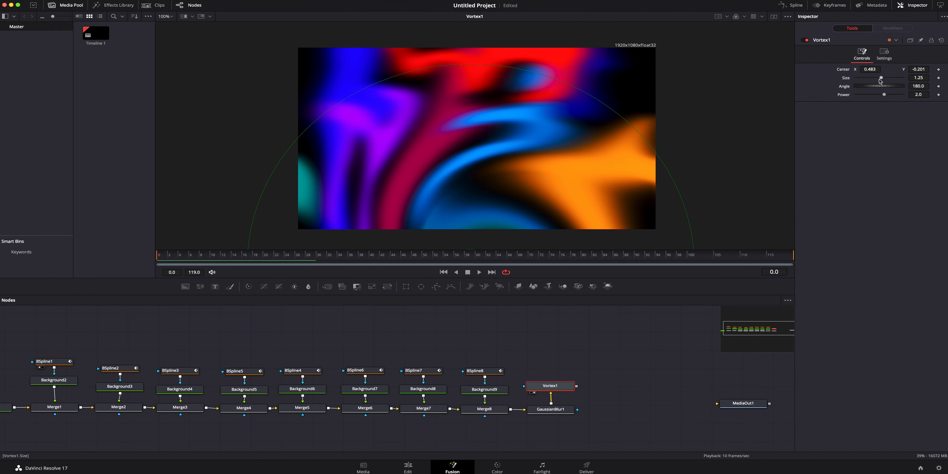
left_click_drag(879, 78, 882, 77)
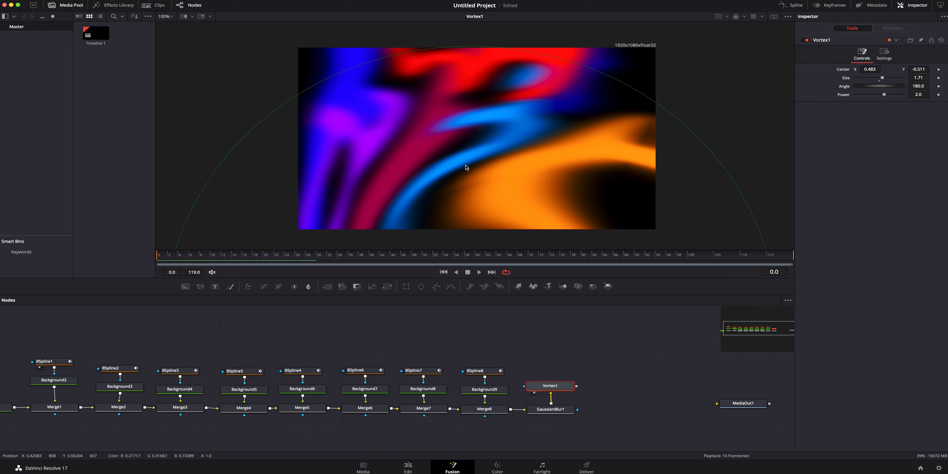
mouse_move(506, 150)
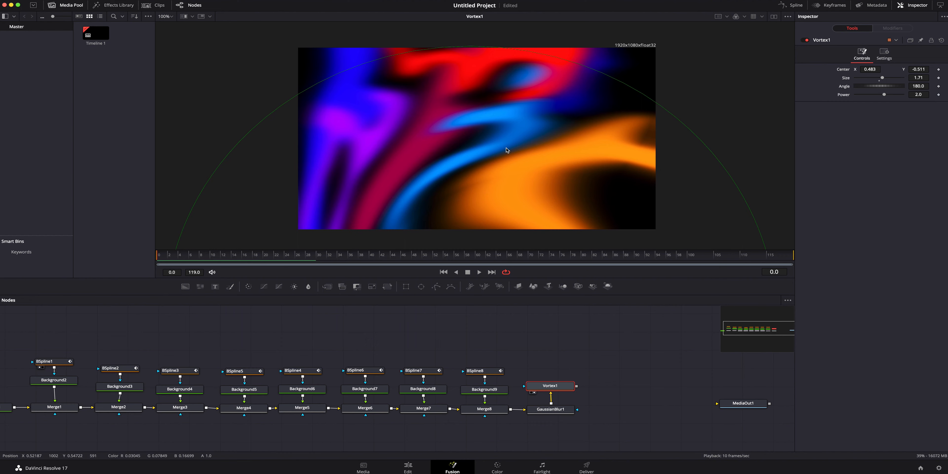
mouse_move(614, 124)
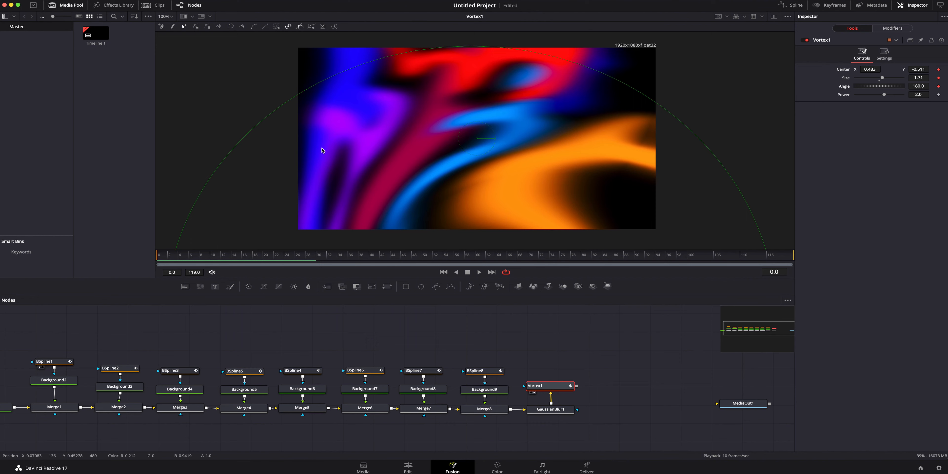
mouse_move(164, 260)
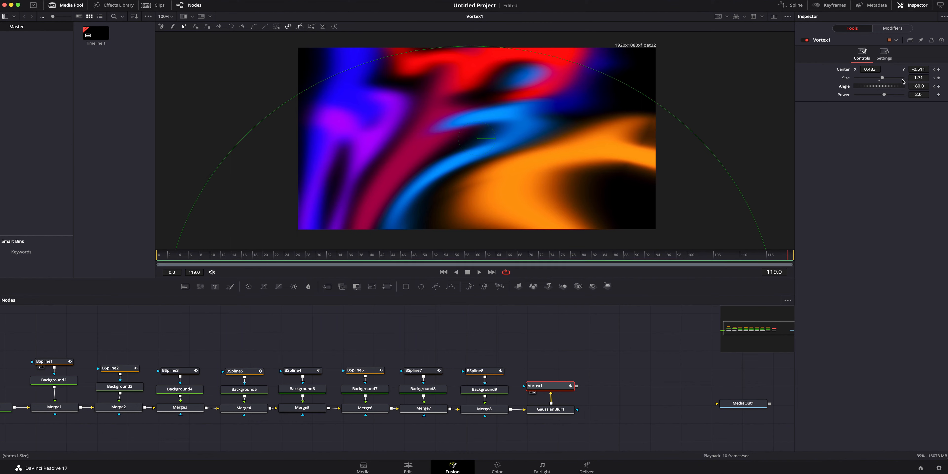
- Move the swirl's centre higher, enlarge it and increase its angle, keyframing the new values
left_click_drag(480, 139, 500, 72)
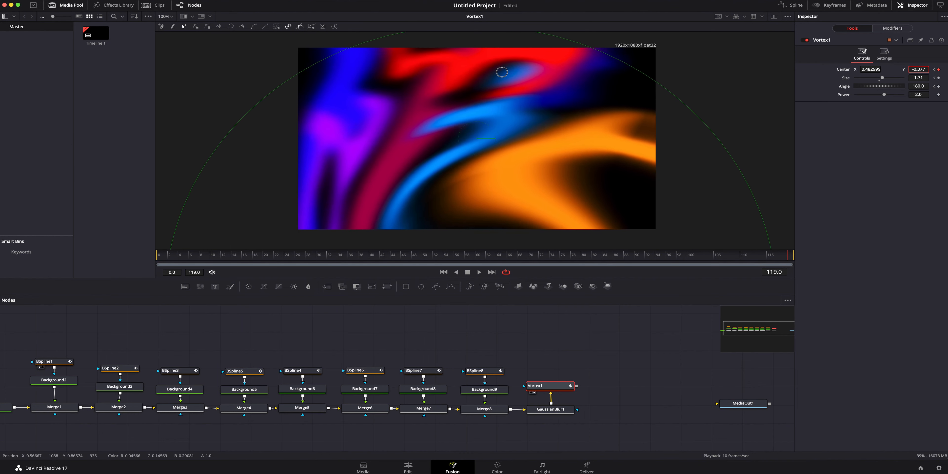
left_click_drag(500, 73, 576, 76)
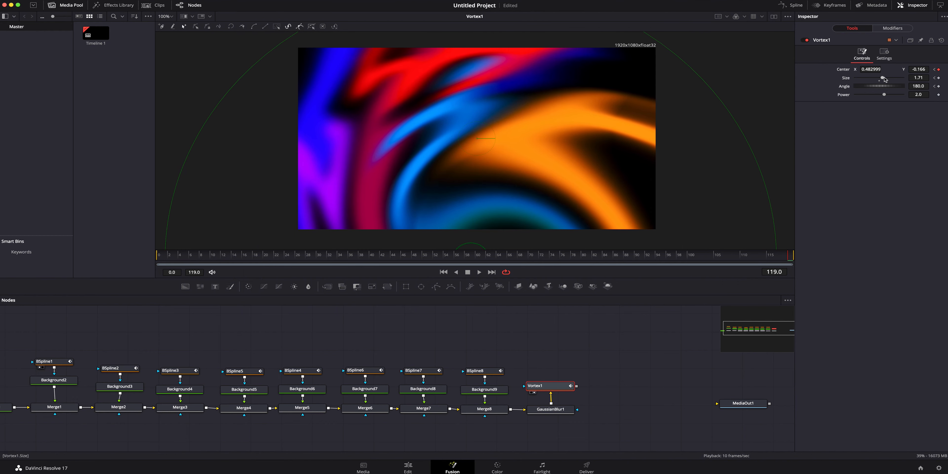
left_click_drag(878, 78, 886, 78)
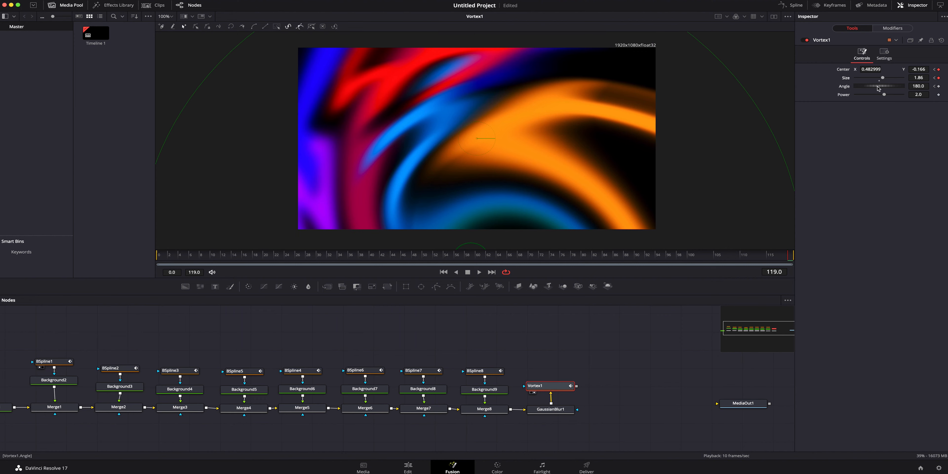
left_click_drag(877, 86, 882, 86)
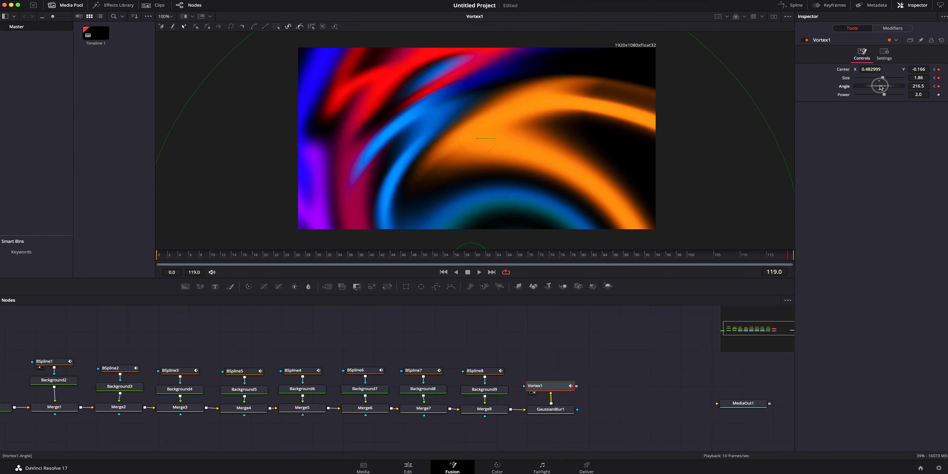
left_click_drag(880, 85, 902, 86)
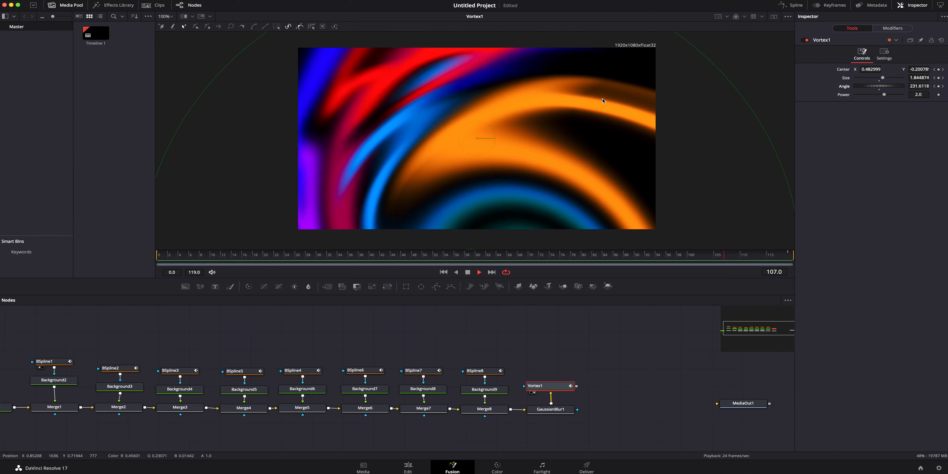
- Load Background4's orange shape into the left viewer, check BSpline3, and return to Background4's settings
left_click(243, 389)
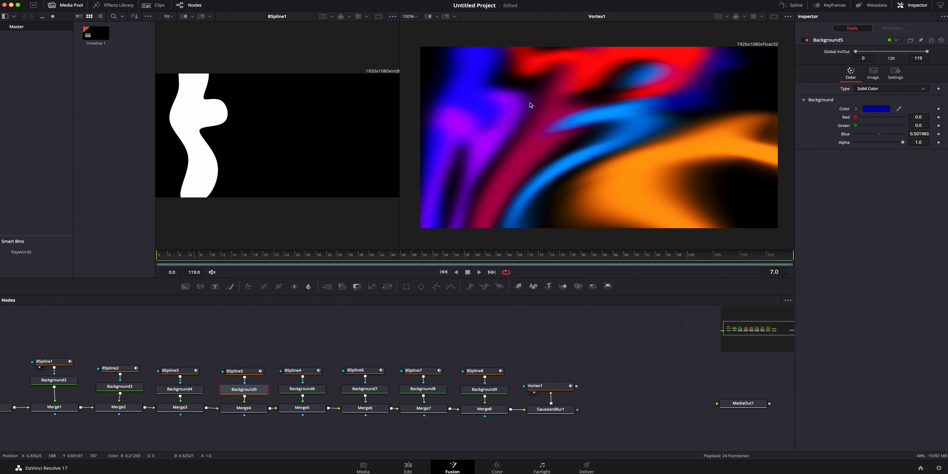
left_click(180, 388)
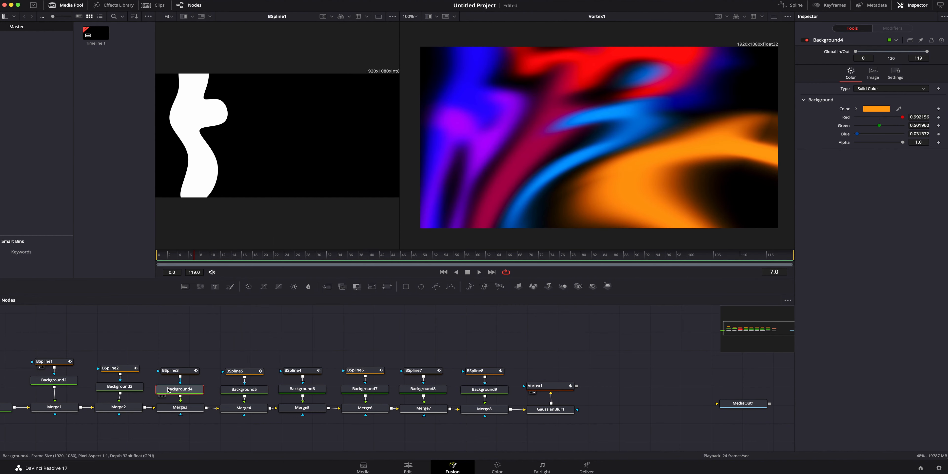
left_click(180, 389)
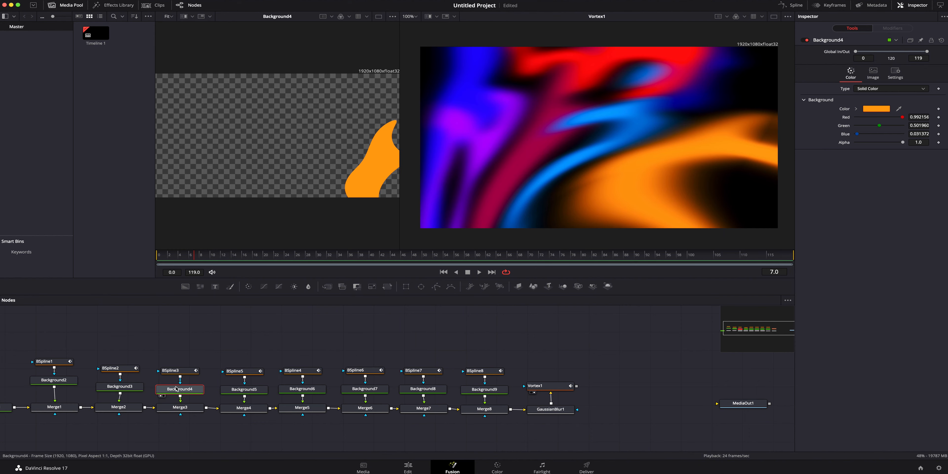
left_click(175, 370)
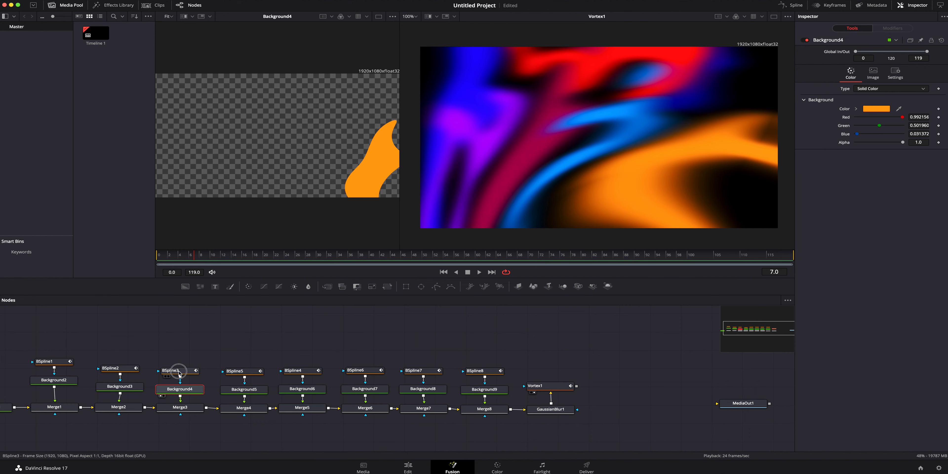
left_click(171, 371)
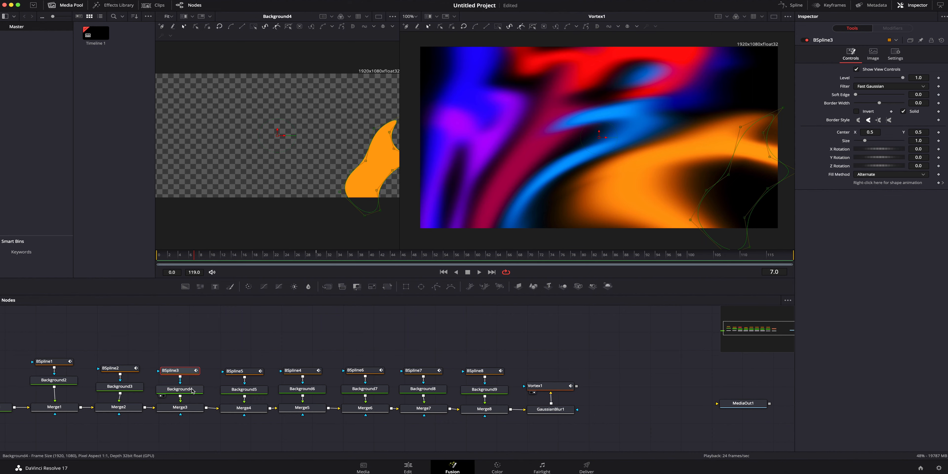
mouse_move(192, 389)
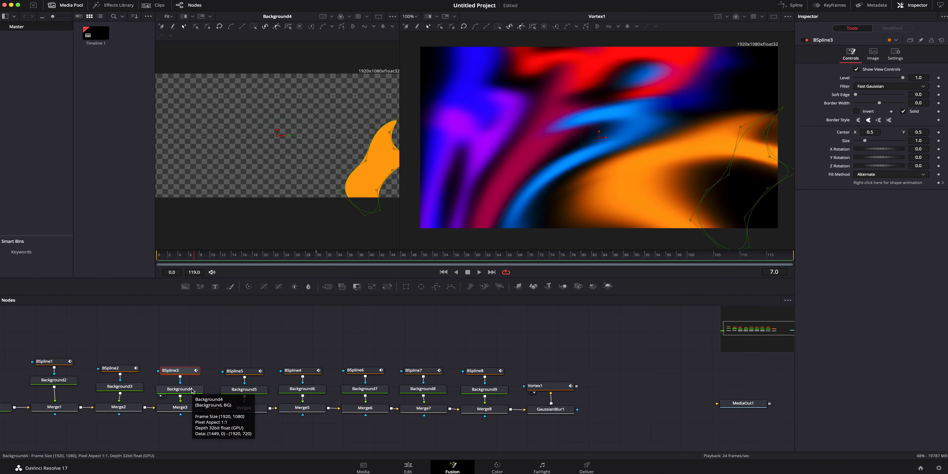
left_click(180, 389)
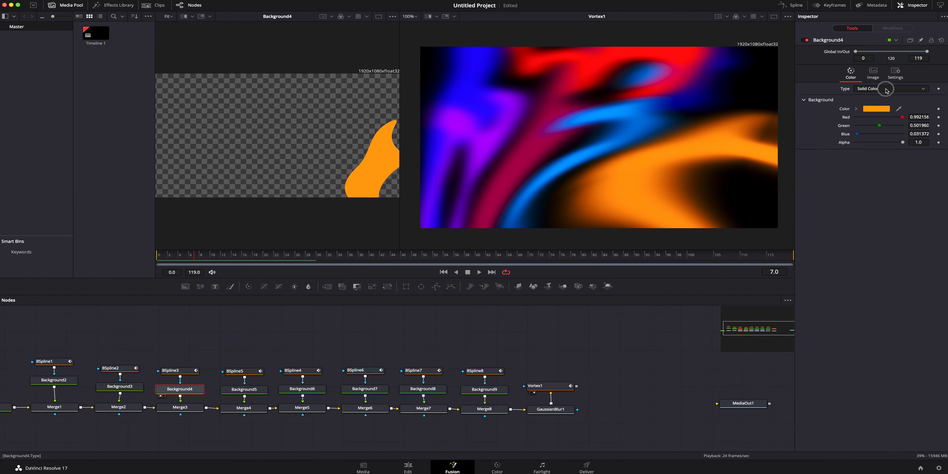
left_click(889, 89)
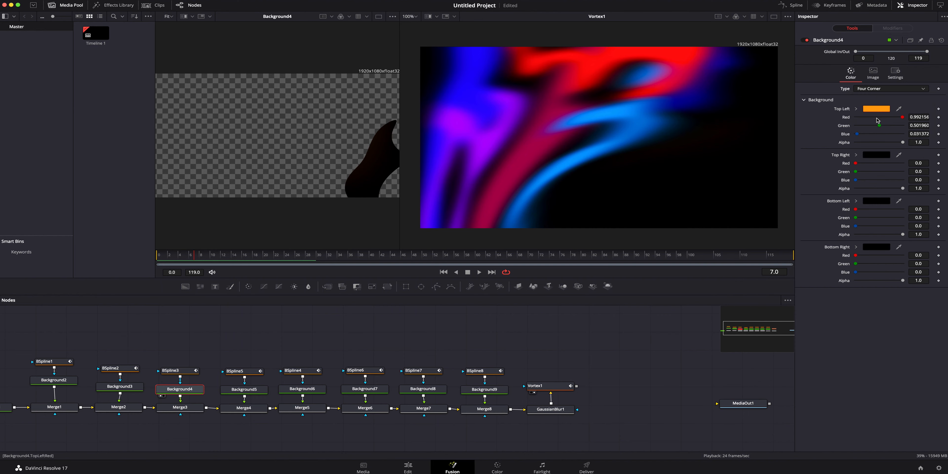
left_click(874, 108)
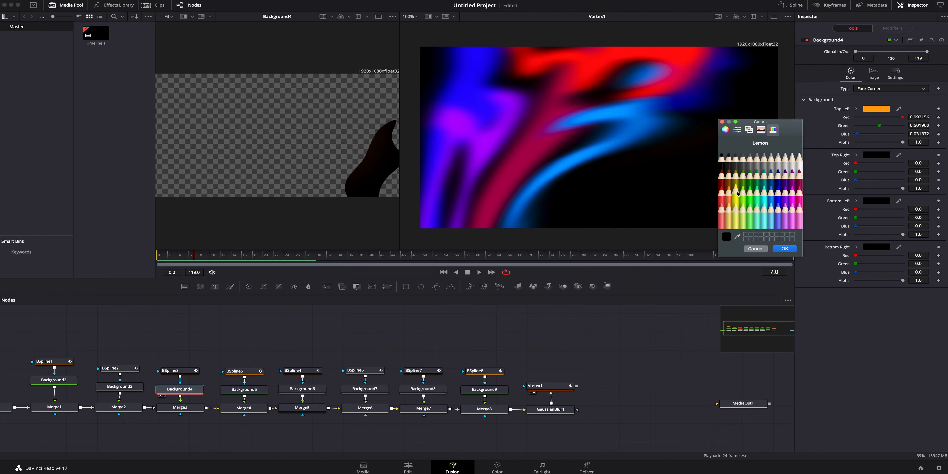
left_click(784, 248)
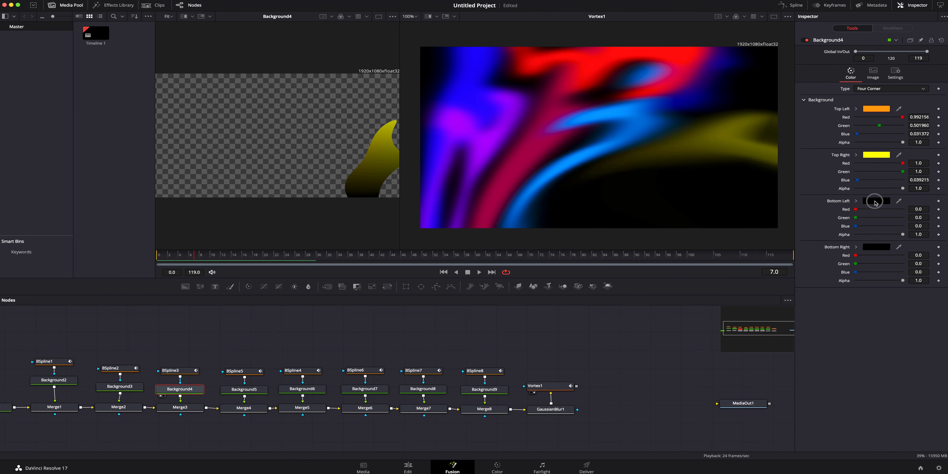
left_click(874, 201)
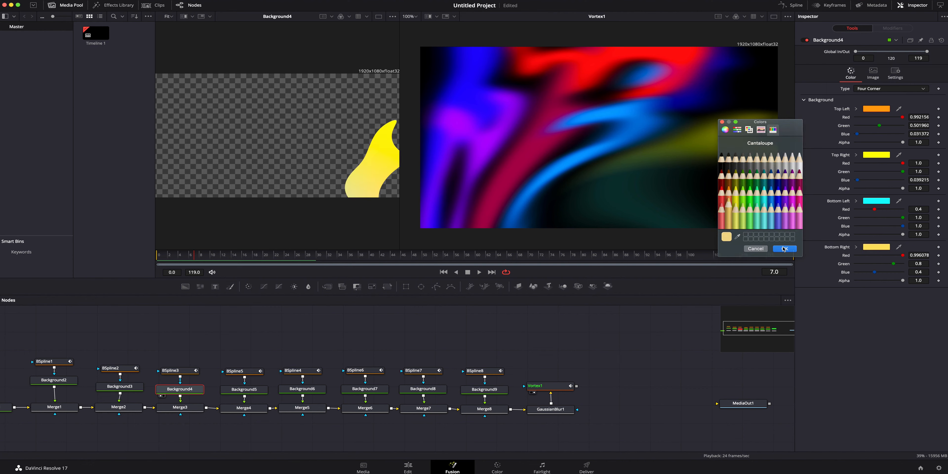
left_click(784, 248)
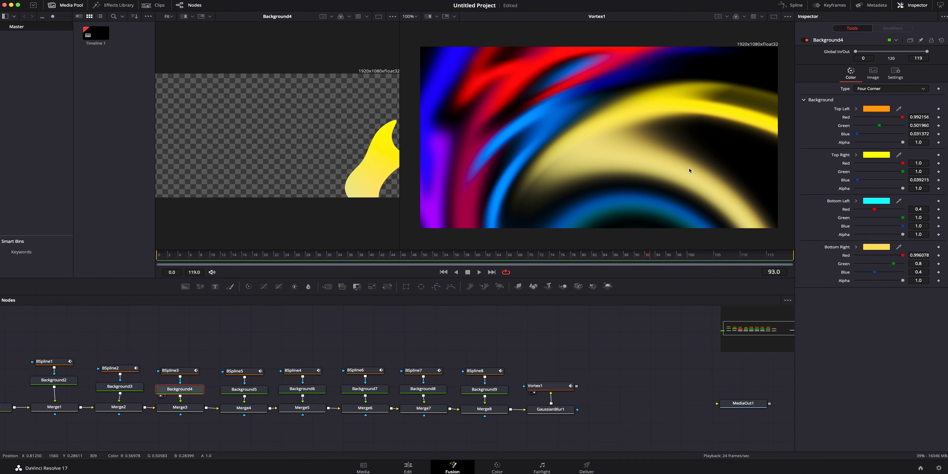
mouse_move(638, 254)
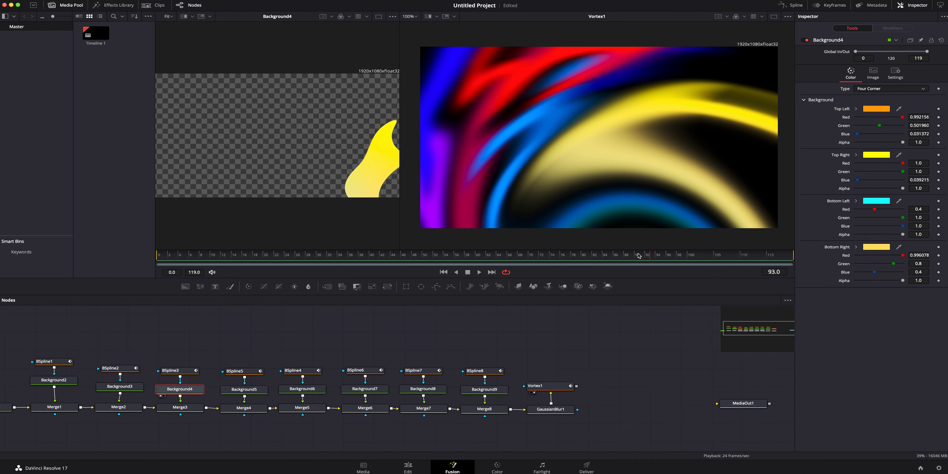
left_click(890, 89)
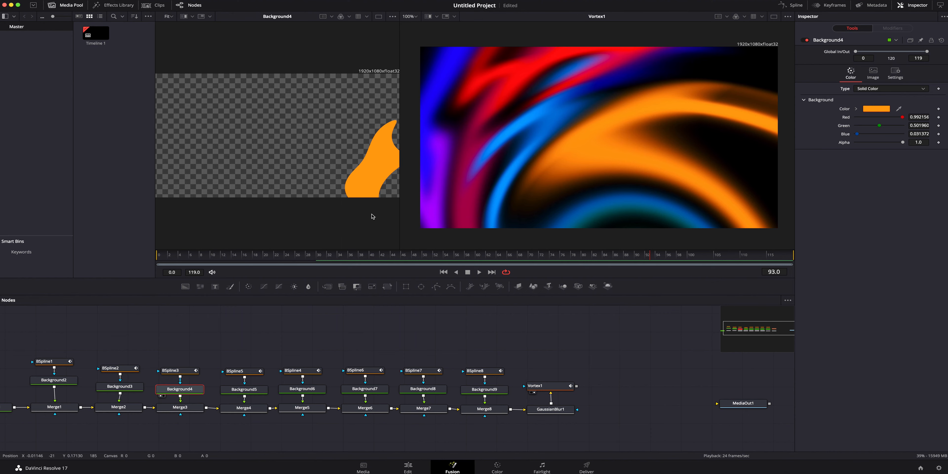
mouse_move(304, 334)
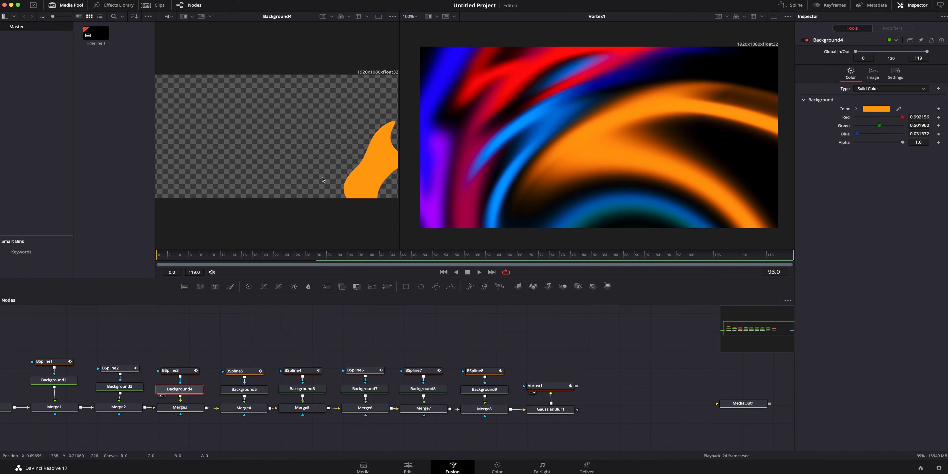
mouse_move(345, 211)
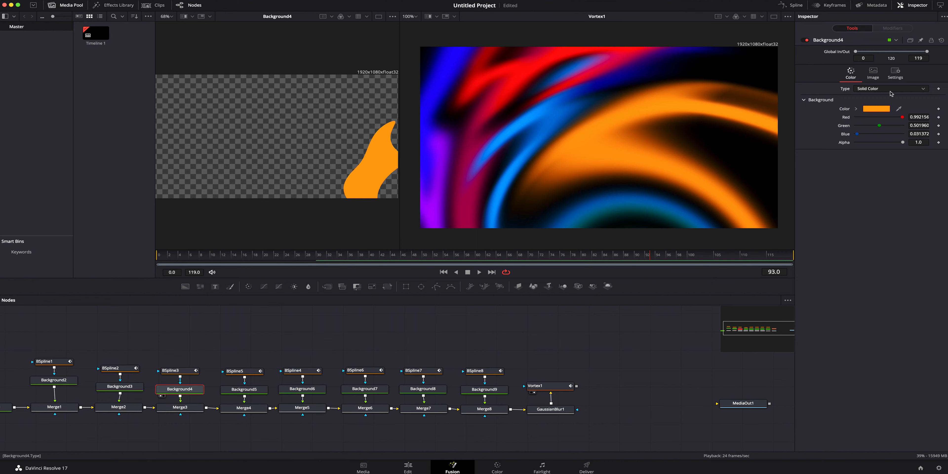
- Try a gradient fill on Background4, revert to solid orange, then select Vortex1 and pull a link from its output
left_click(889, 88)
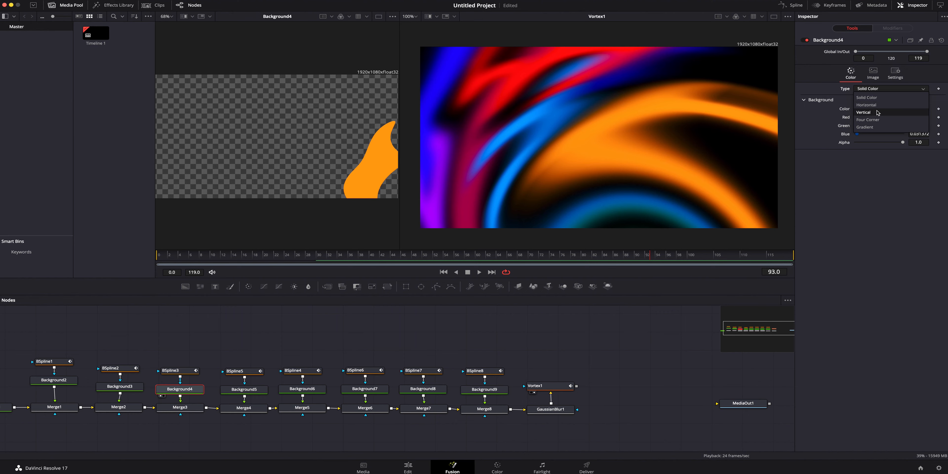
left_click(867, 127)
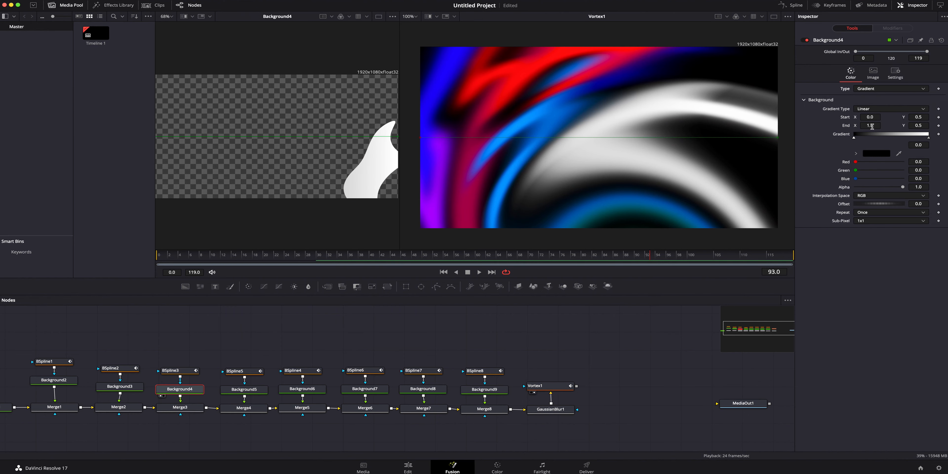
left_click(888, 89)
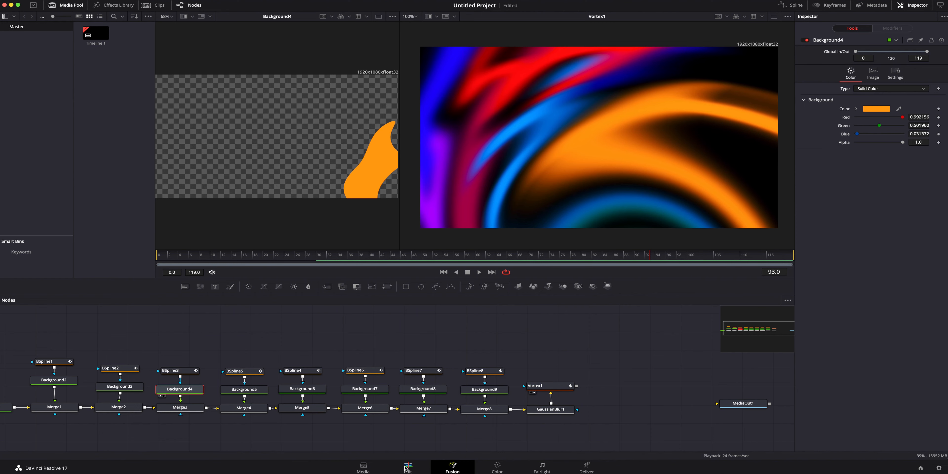
left_click(536, 386)
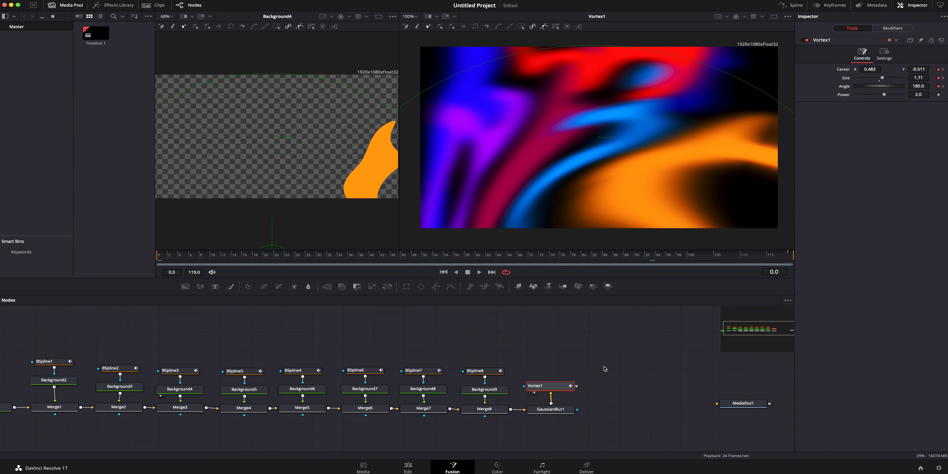
left_click_drag(574, 386, 613, 351)
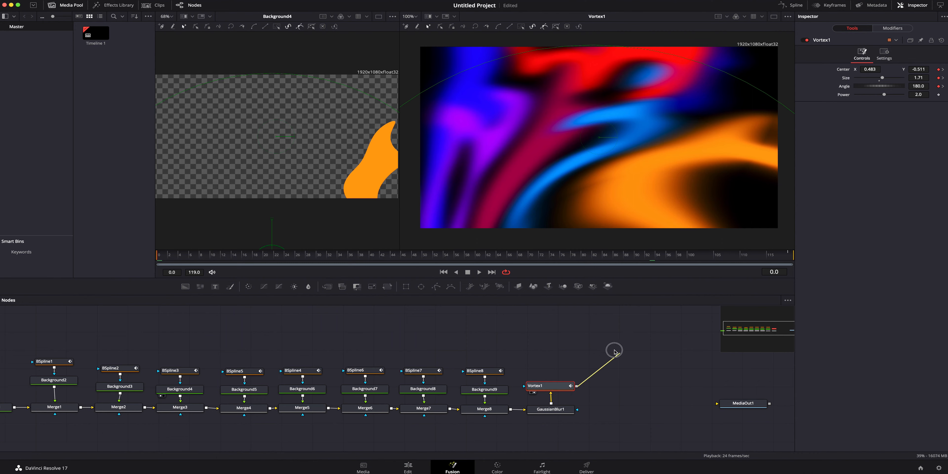